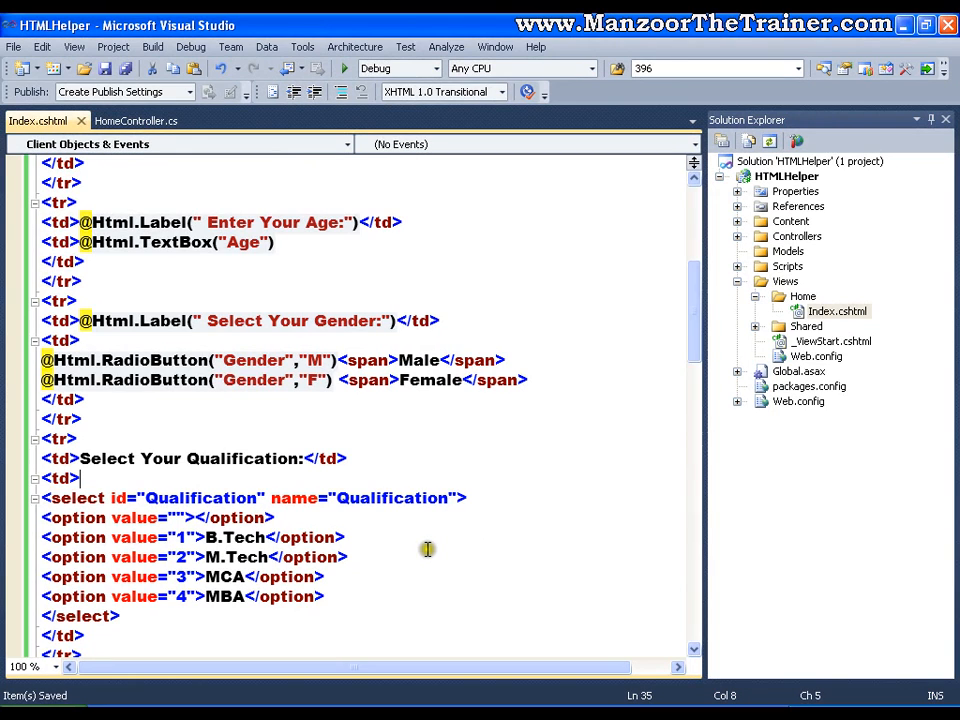
mouse_move(421, 543)
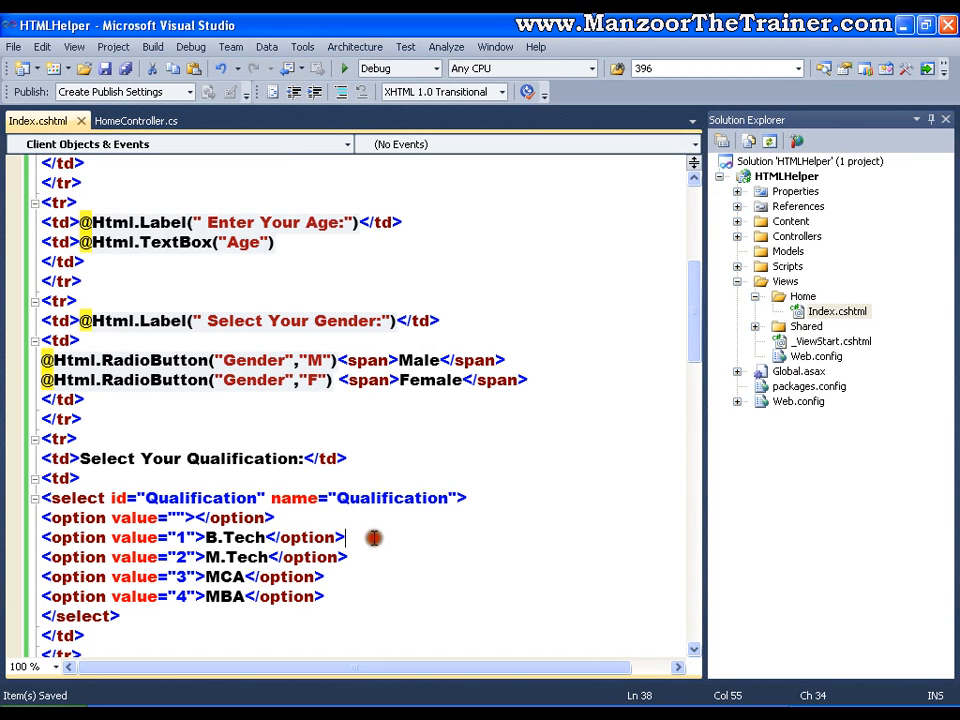
mouse_move(353, 524)
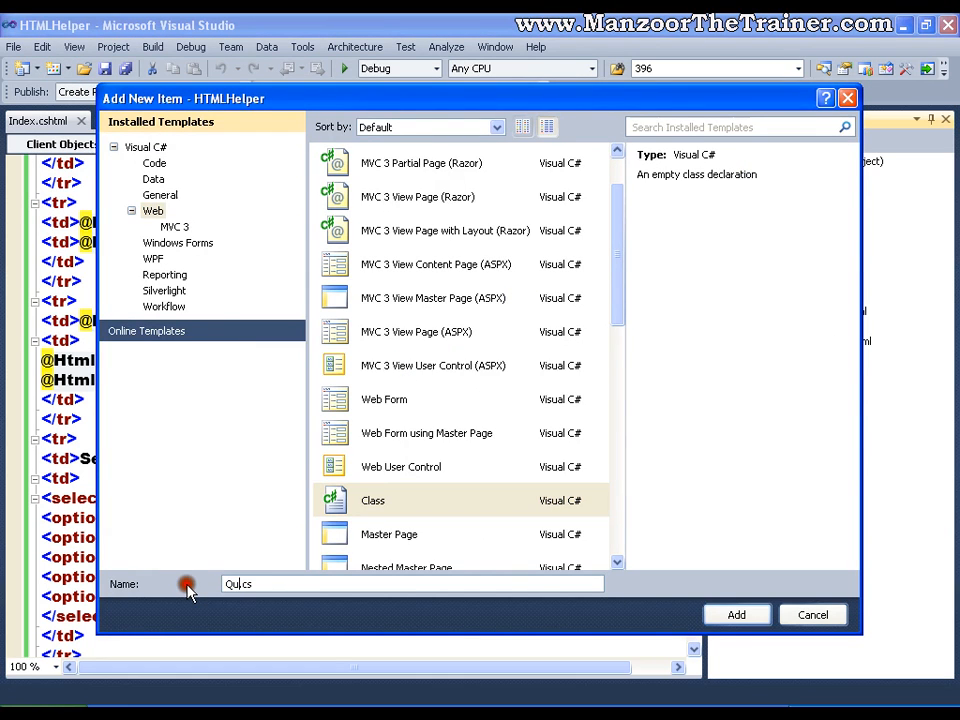
Step: Create a new empty class file named Qual.cs in the HTMLHelper project
type("al")
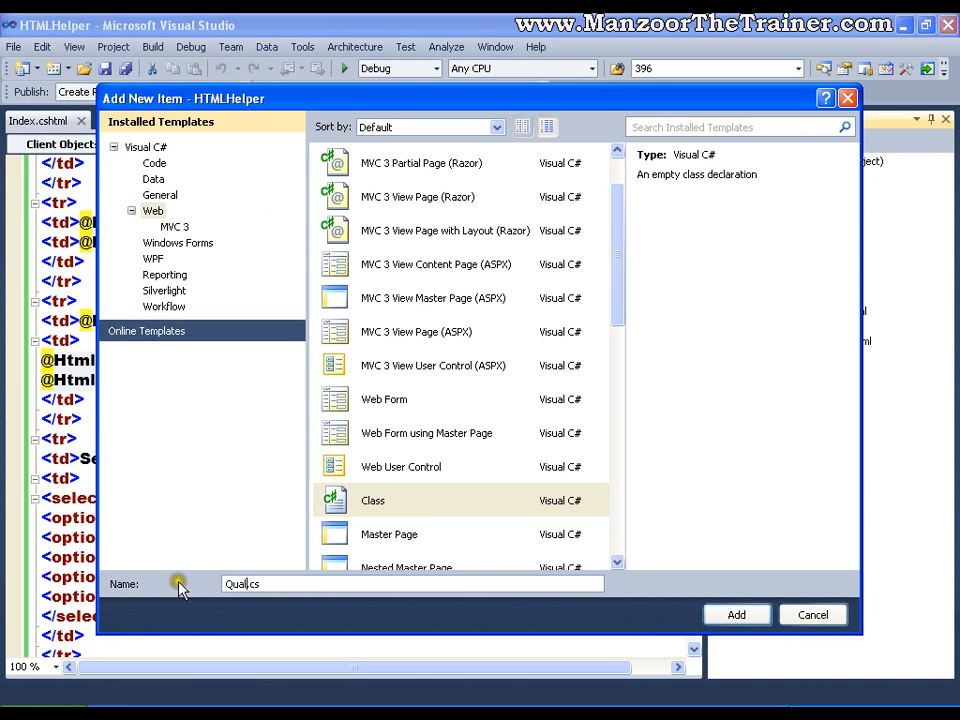
left_click(736, 614)
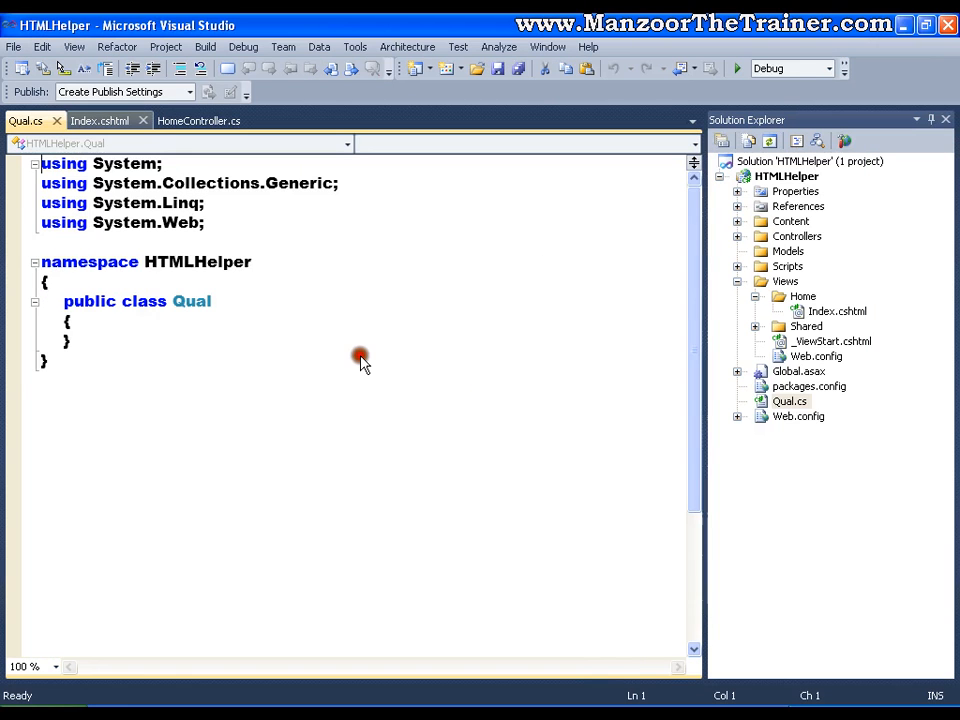
Step: Add an int Id property and a String Q property to the Qual class using prop snippets
left_click(99, 120)
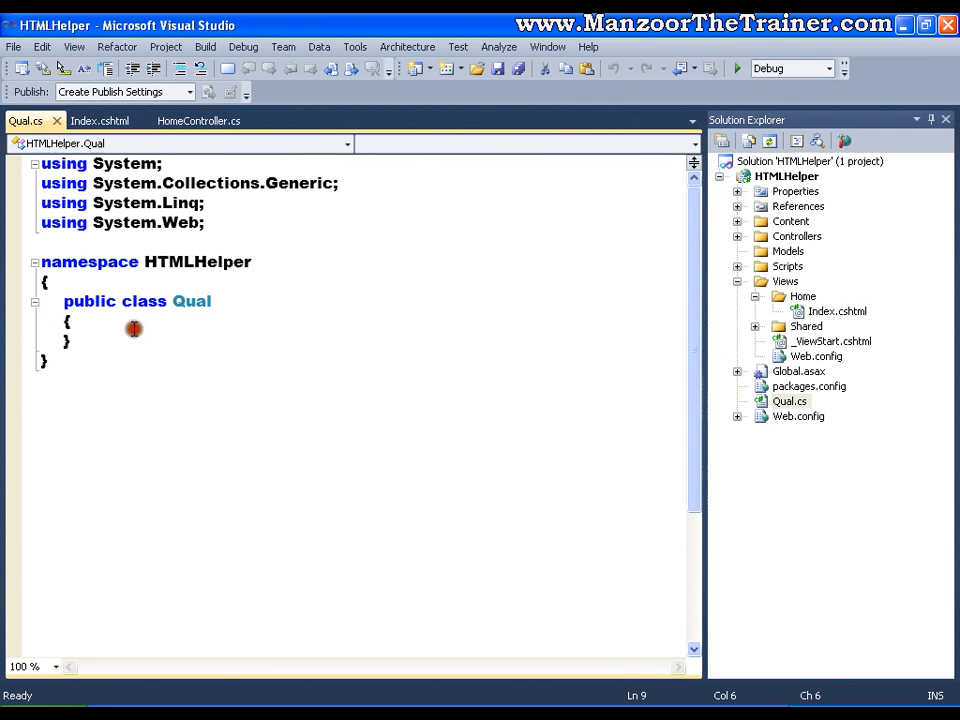
type("pr")
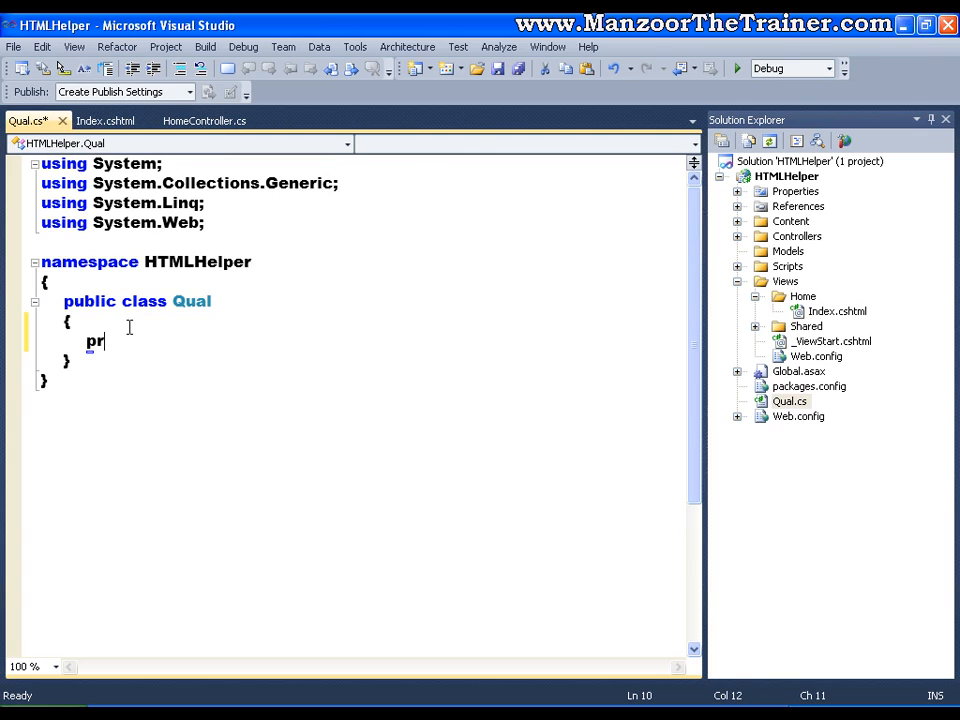
type("public int MyProperty { get; set; }")
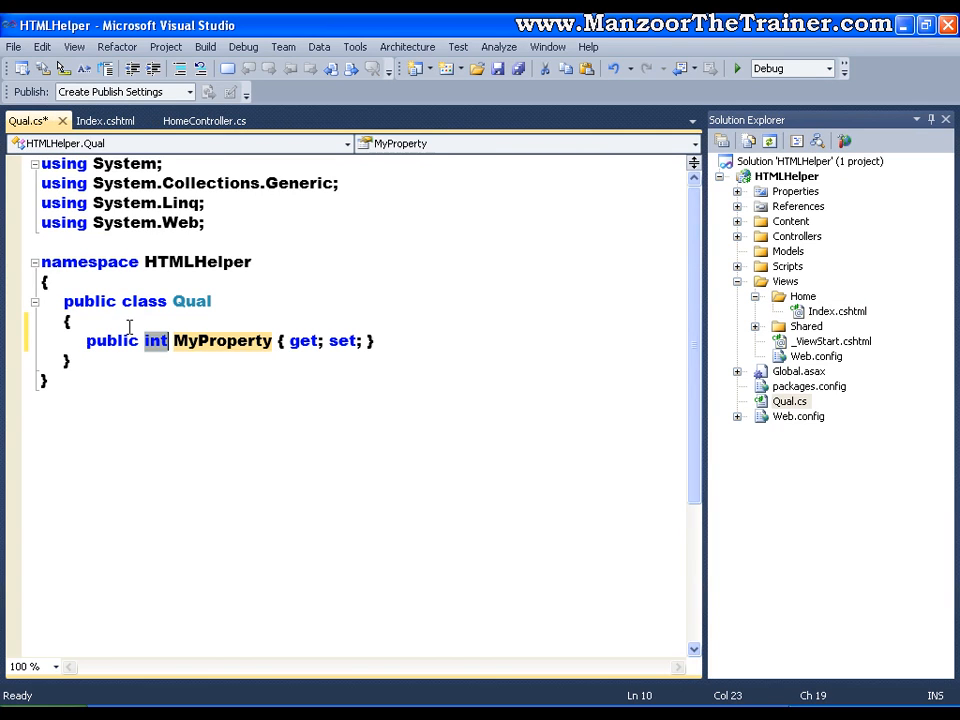
type("Id")
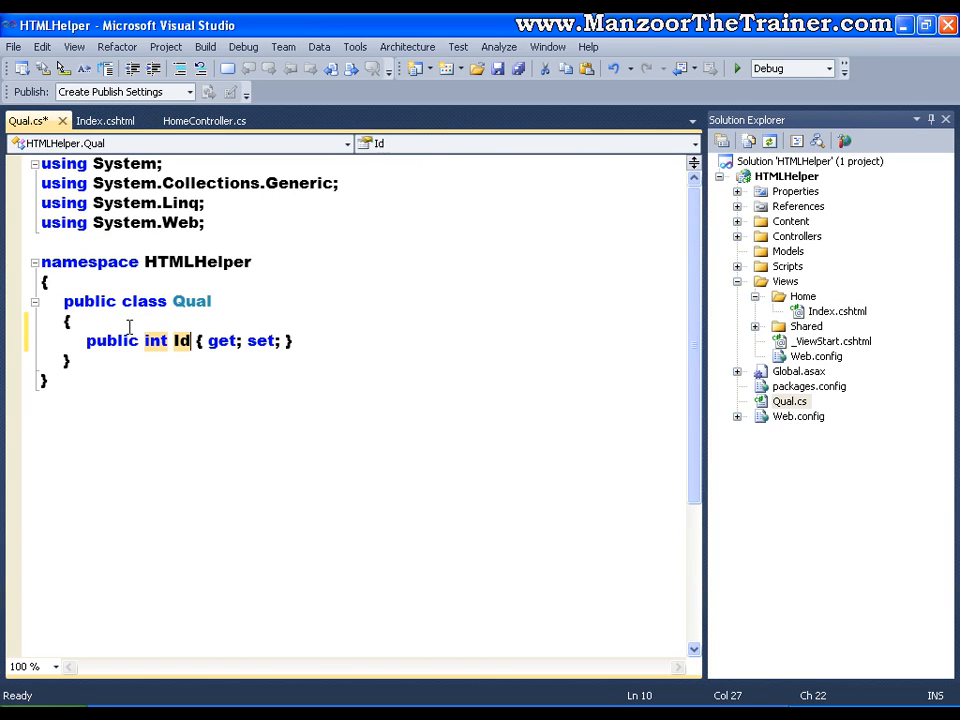
left_click(300, 340)
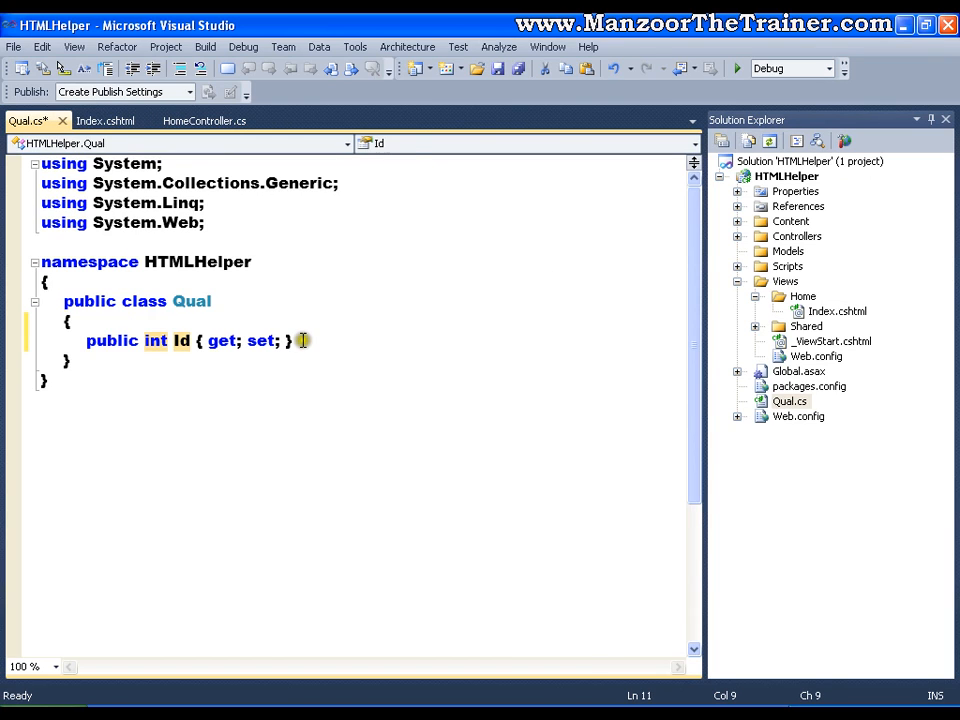
type("public int MyProperty { get; set; }")
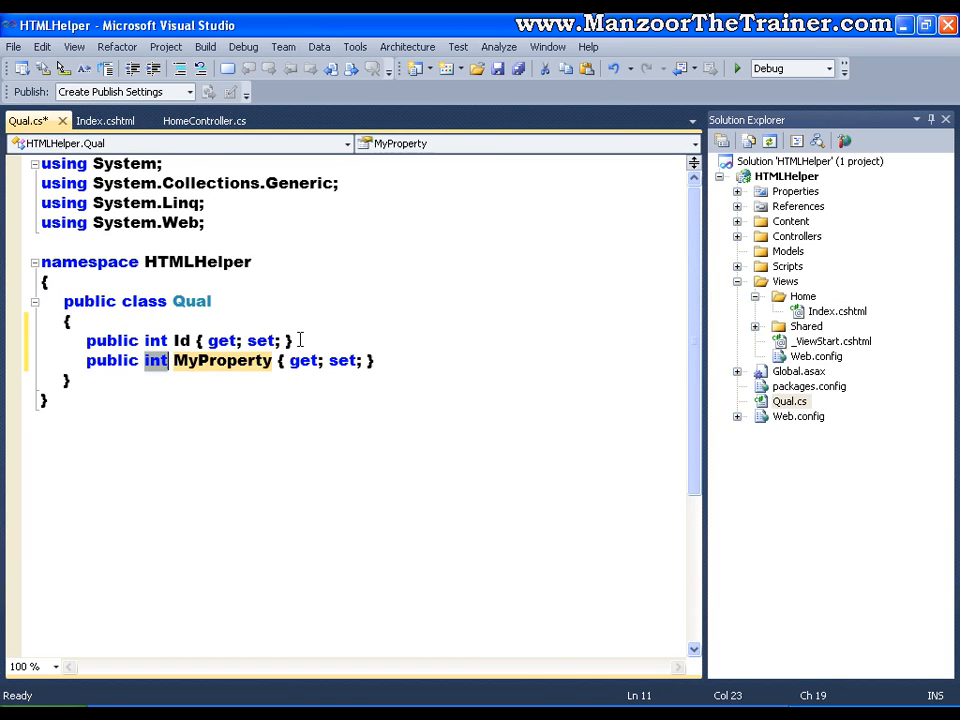
type("String")
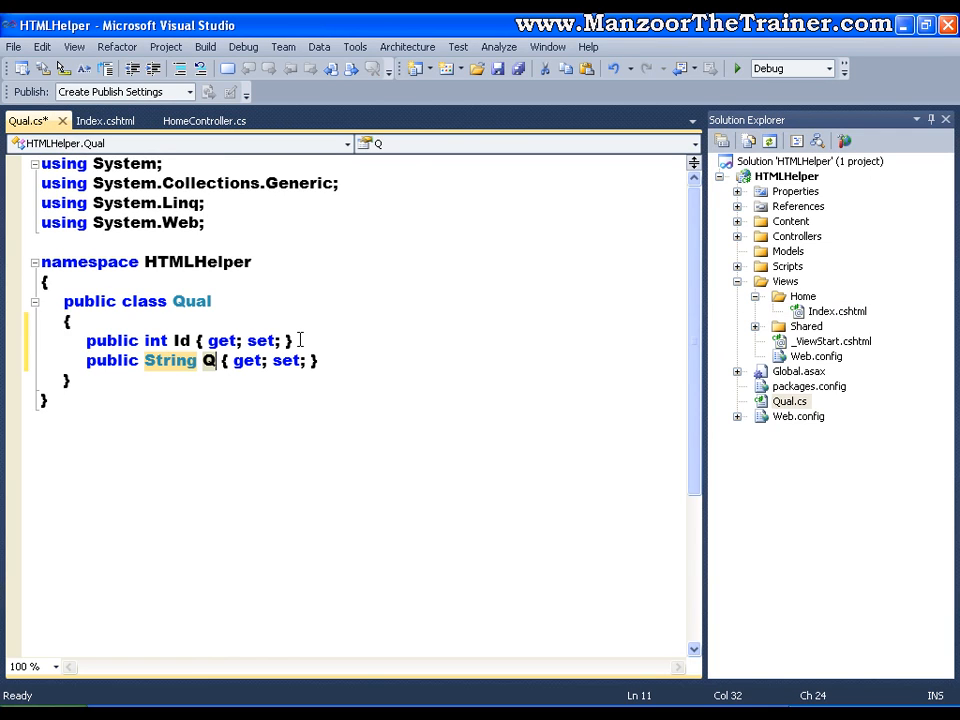
Step: Save Qual.cs and return to the Index.cshtml view
key("ctrl+s")
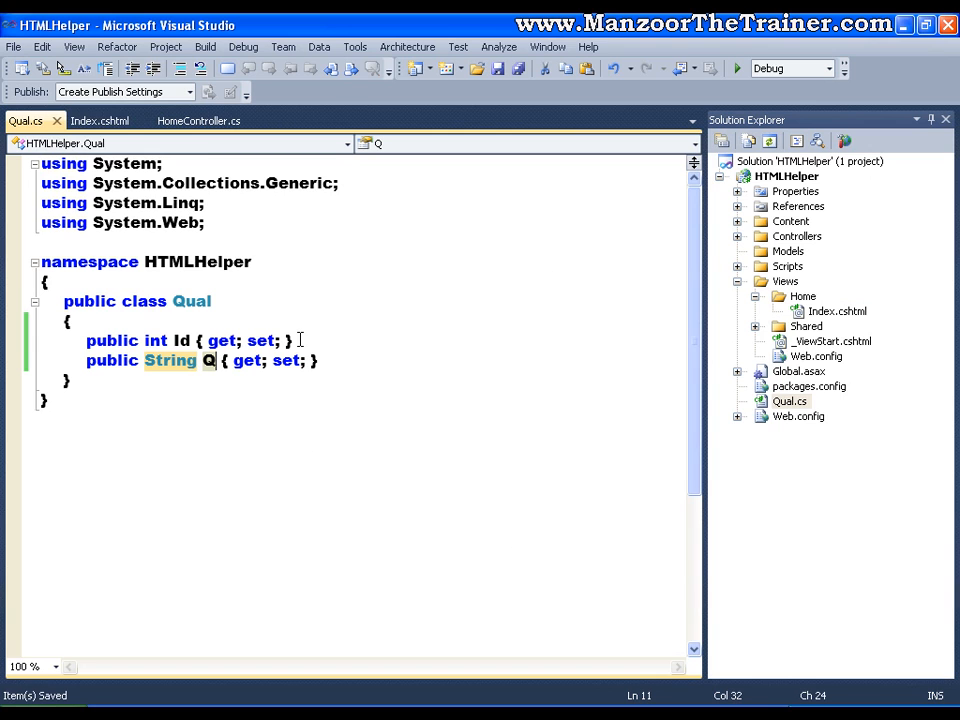
left_click(99, 120)
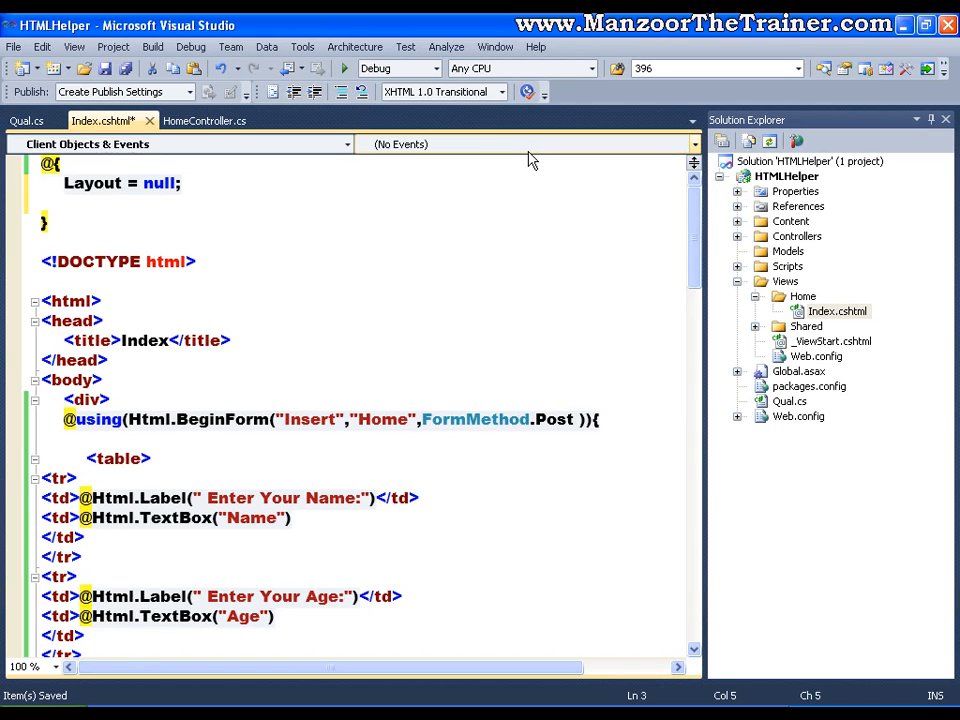
Step: Declare List<HTMLHelper.Qual> QL = new ... inside the Index view's @{ } code block
key("ctrl+s")
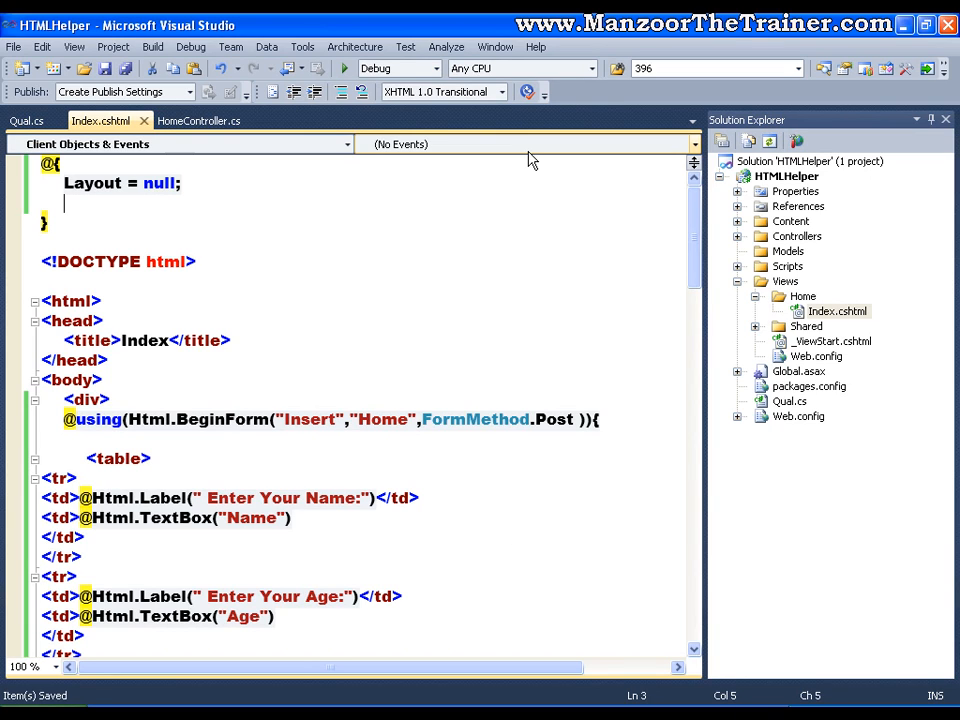
type("List<")
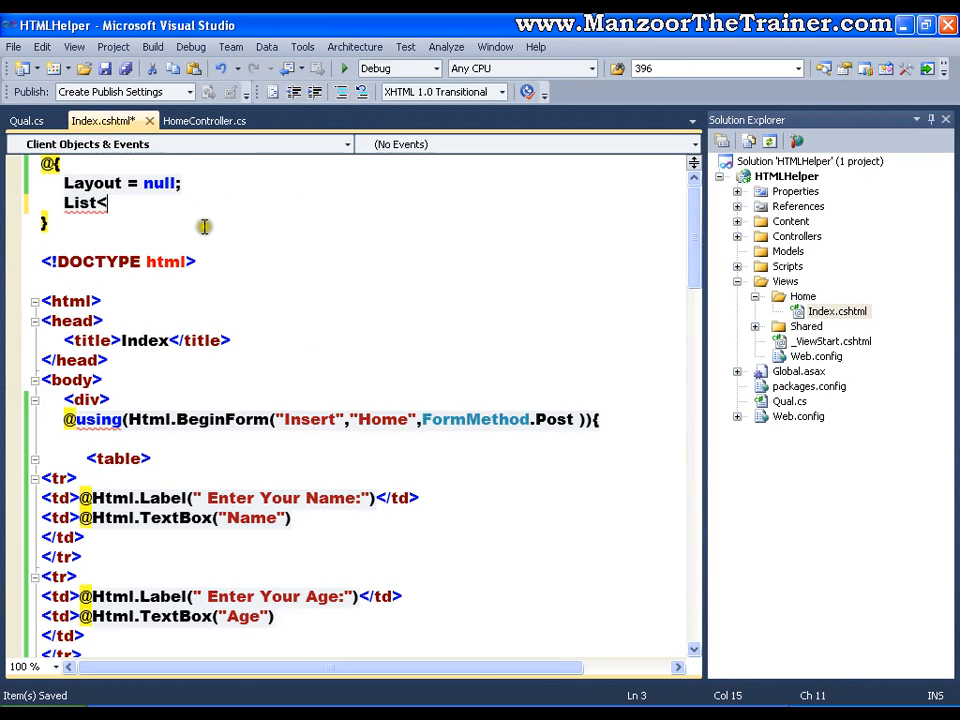
type("Ht")
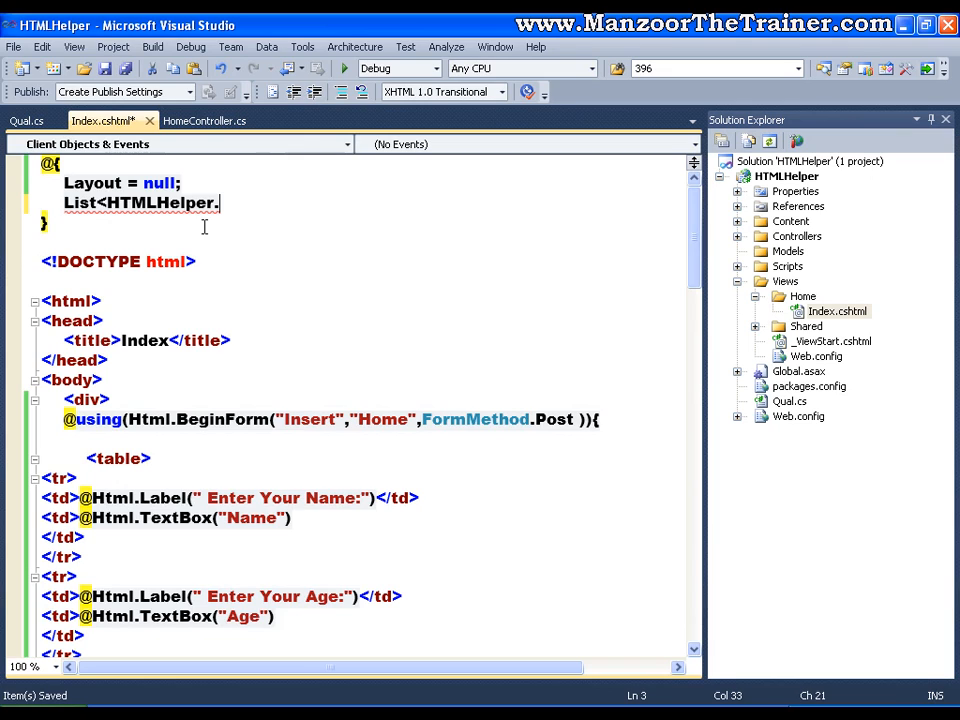
type("Qual> QL")
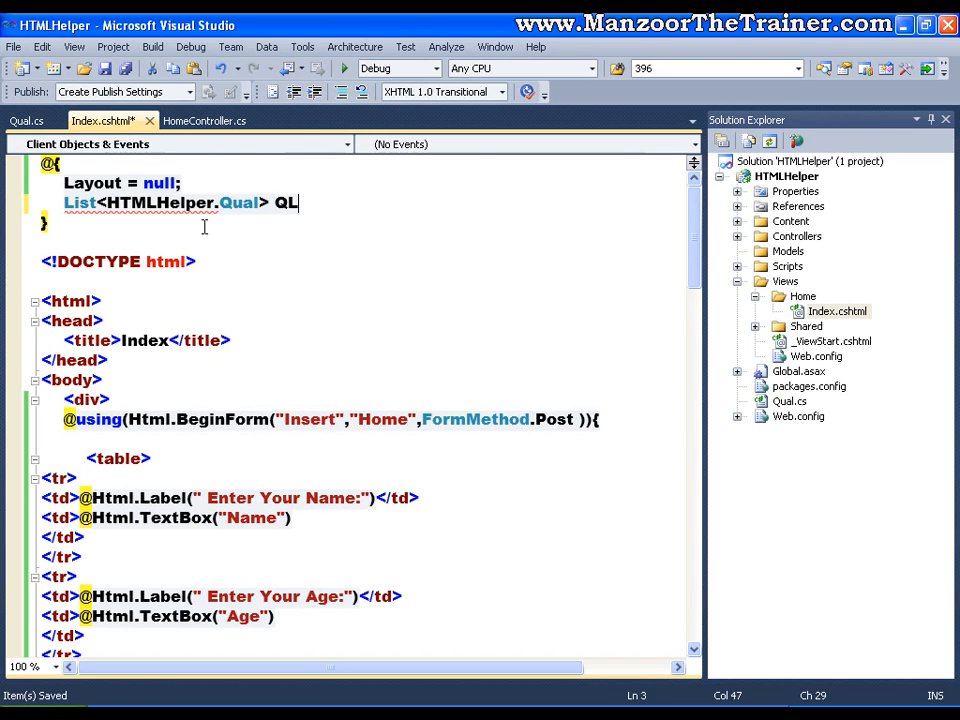
type("=")
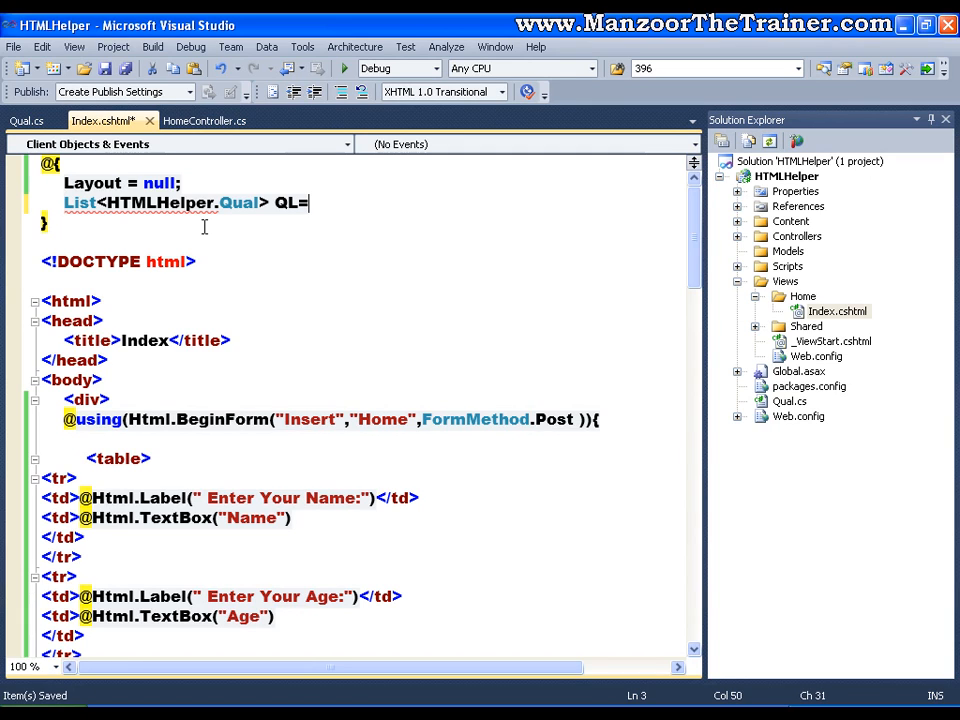
type("new List<HTMLHelper.Qual>();")
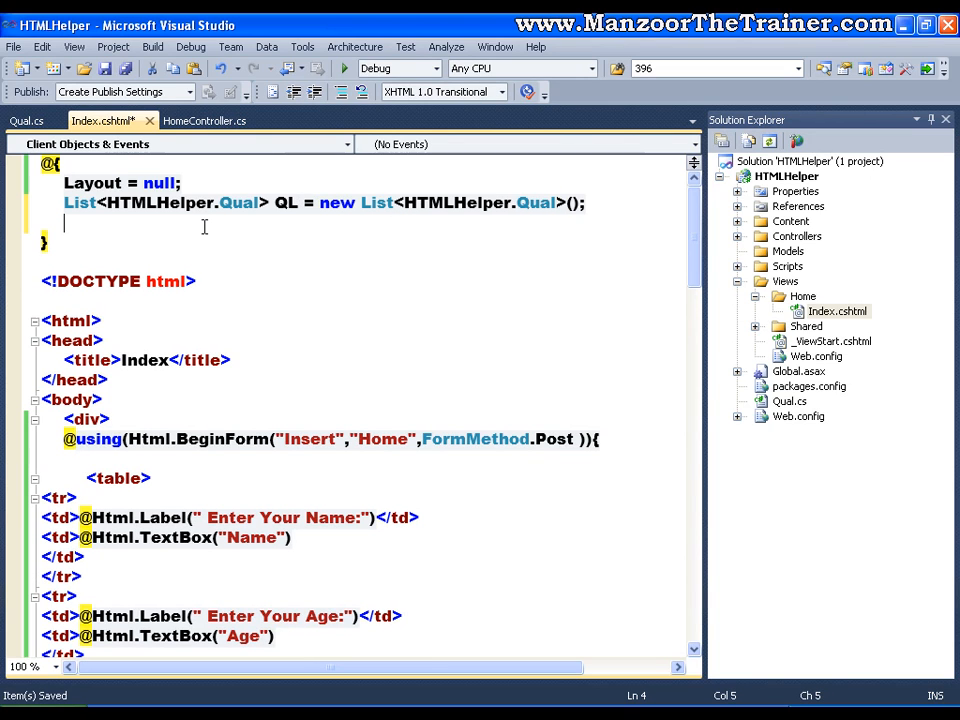
Step: Add QL.Add(new HTMLHelper.Qual(){Id=1, Q="B.Tech"}) and the other qualification entries to the list
type("Q")
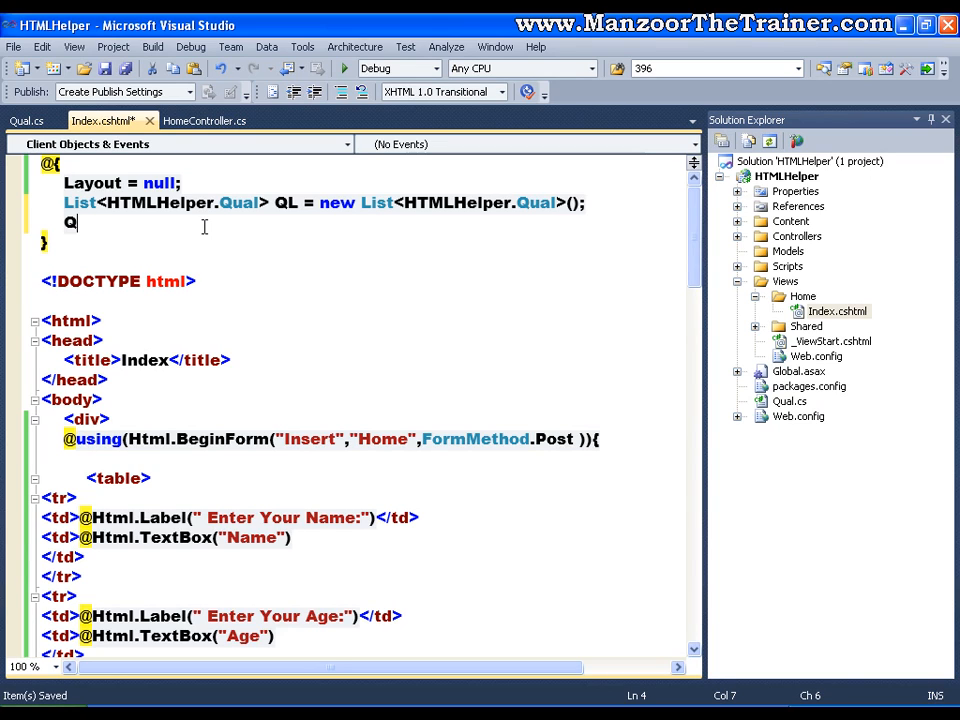
type("L.")
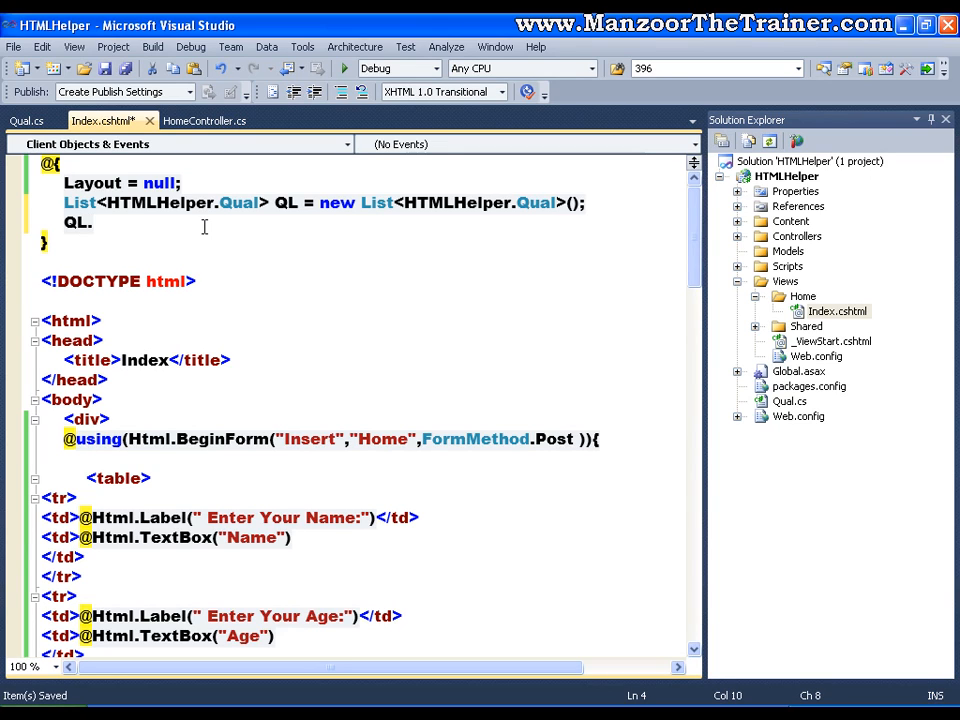
type("Add(new")
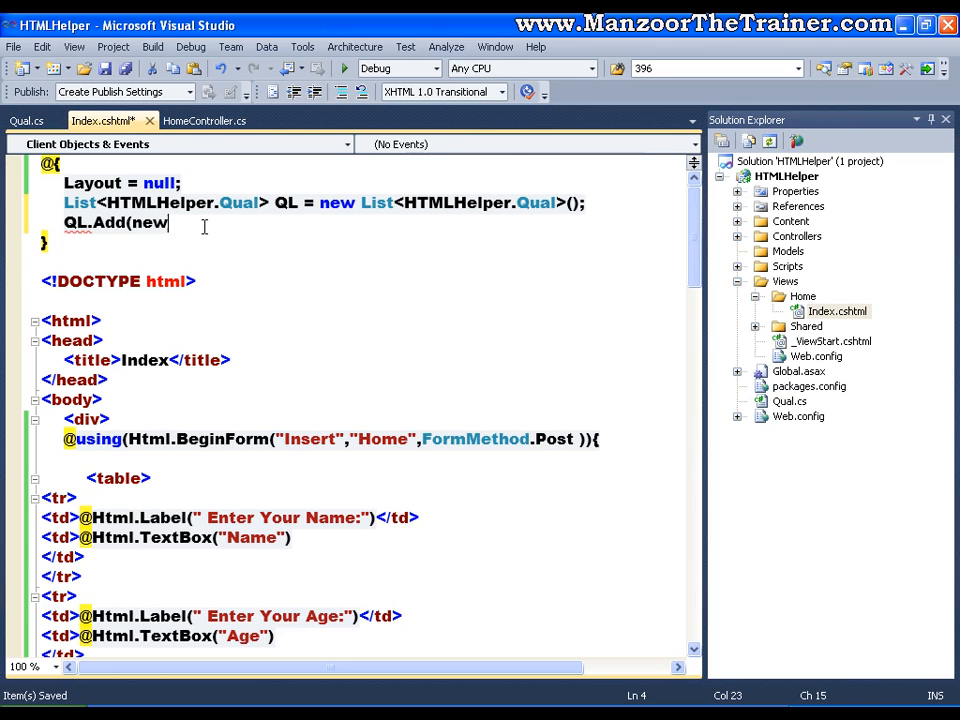
type("Ht")
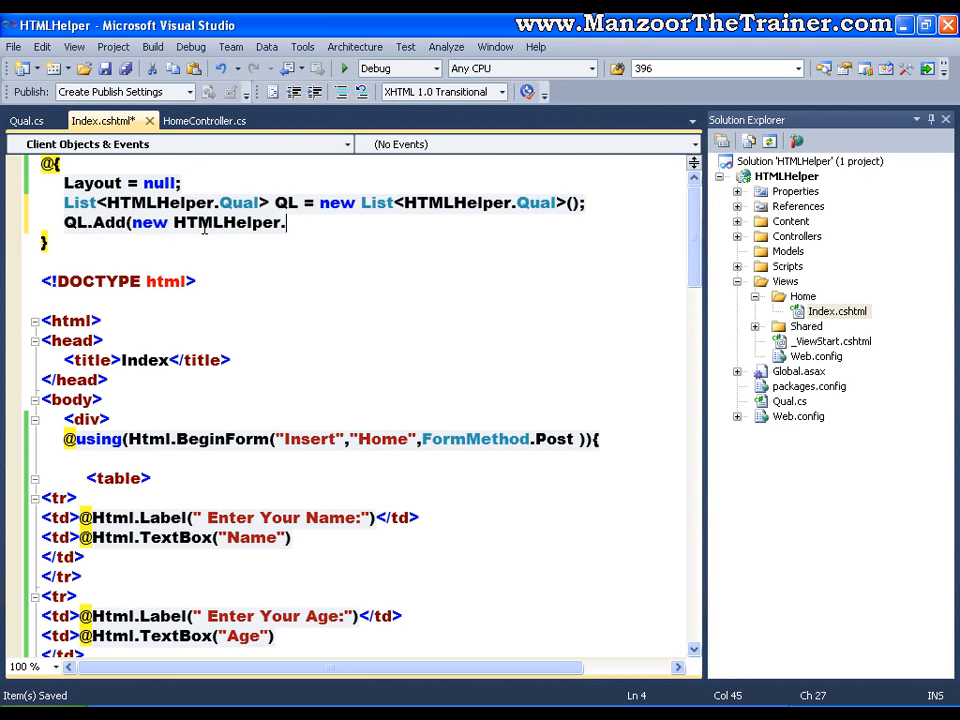
type("Qual()")
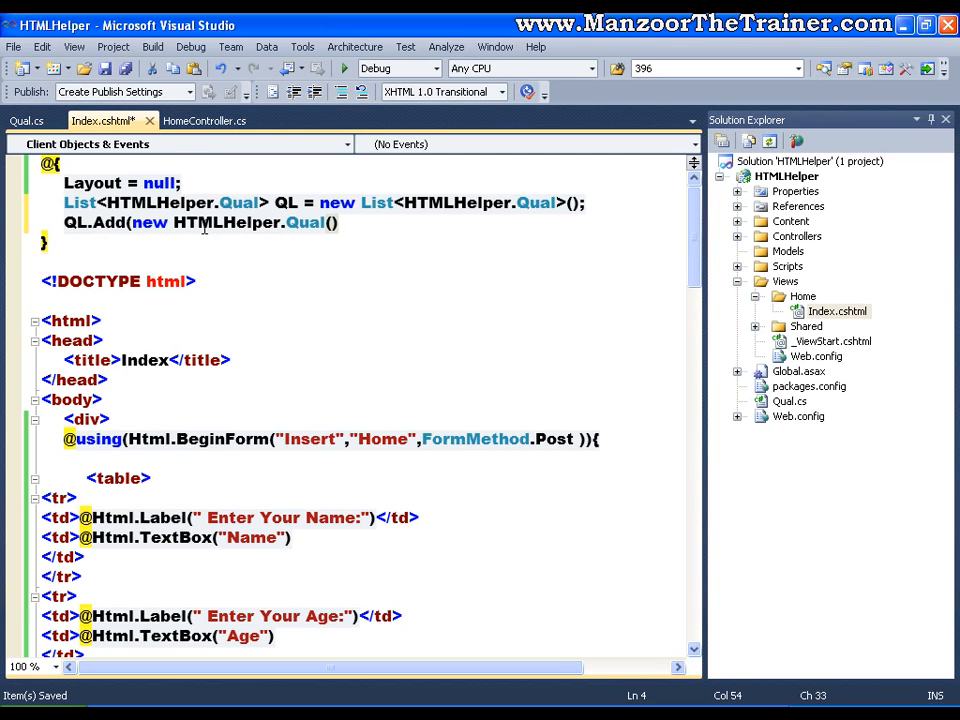
type("{id")
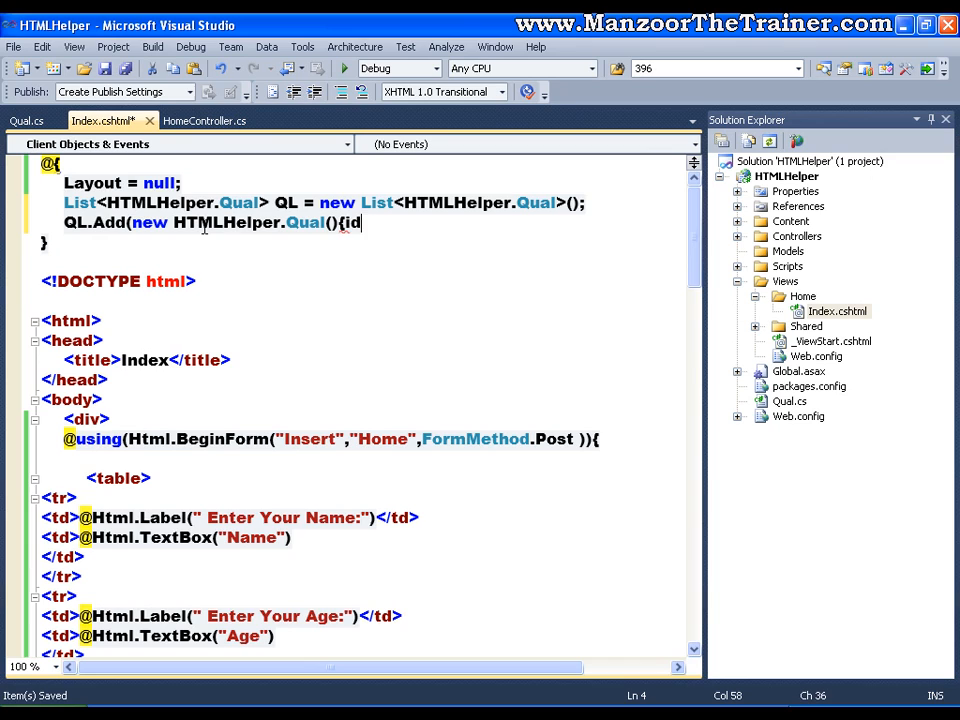
type("=")
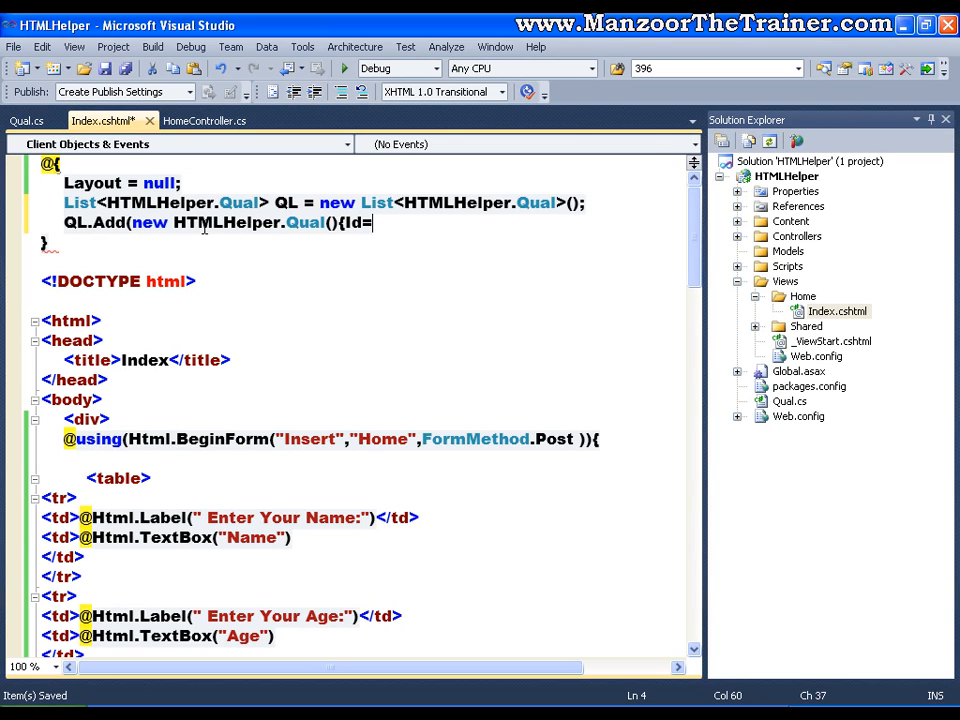
type("1")
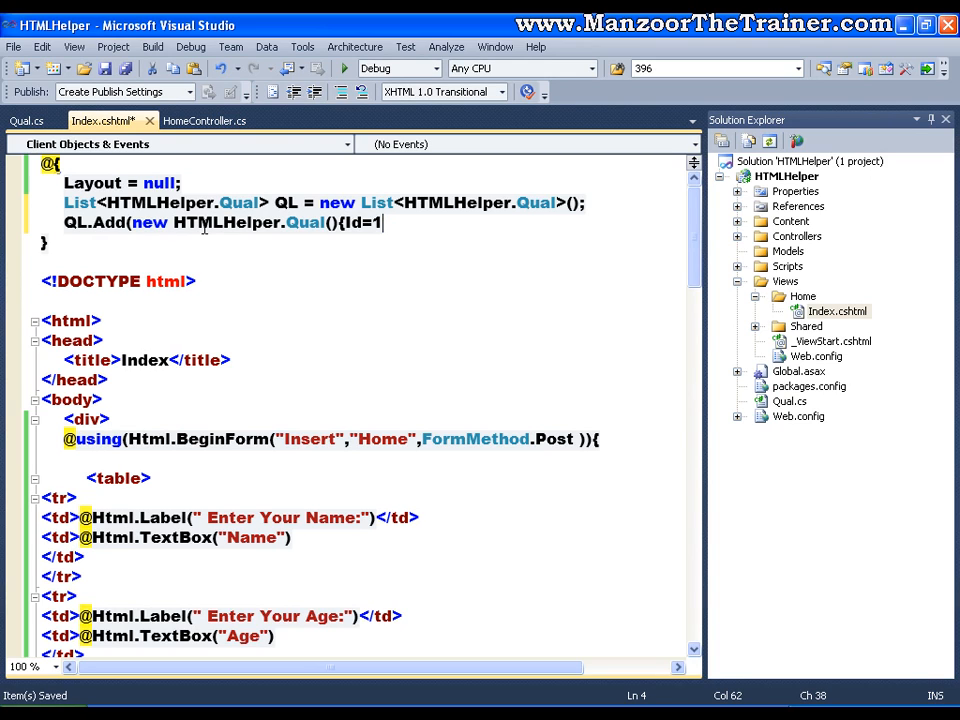
type(",")
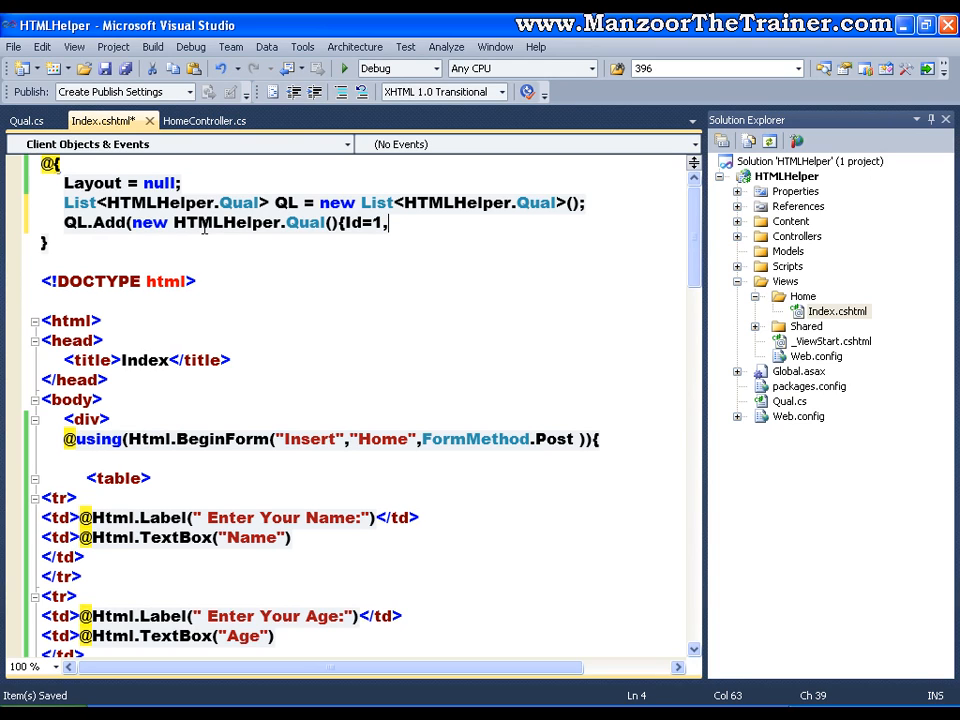
type("Q=")
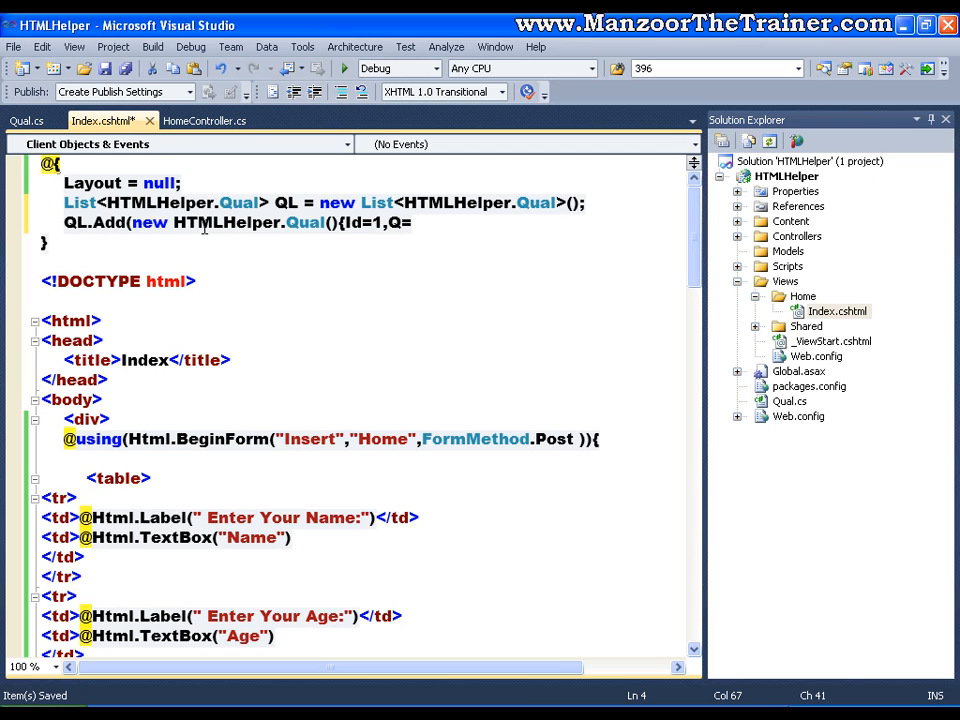
type("\"B.")
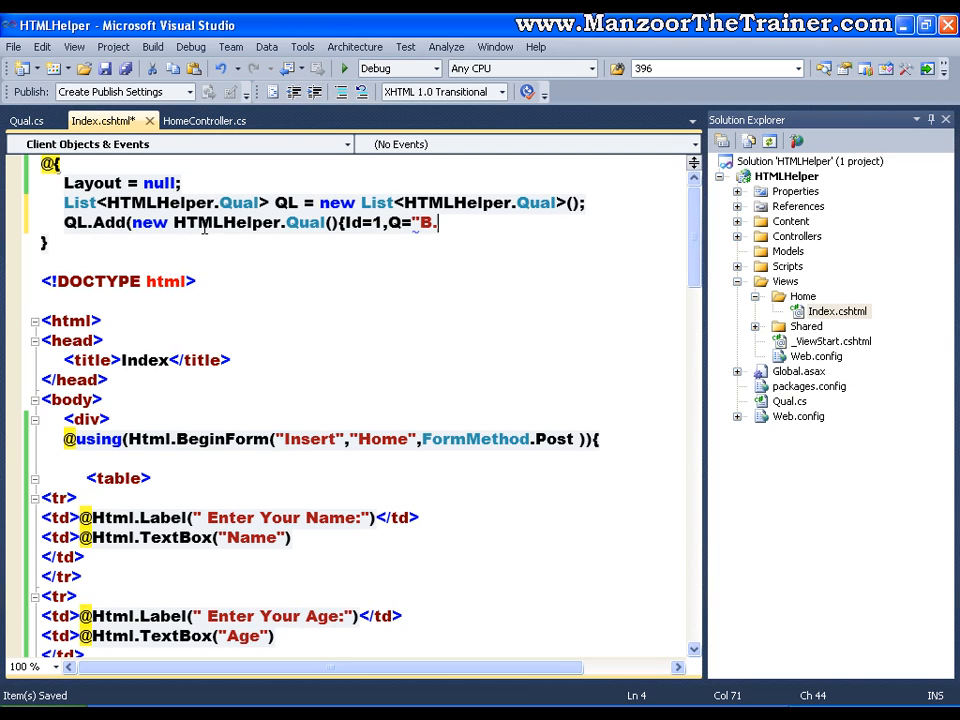
type("Tech\" });")
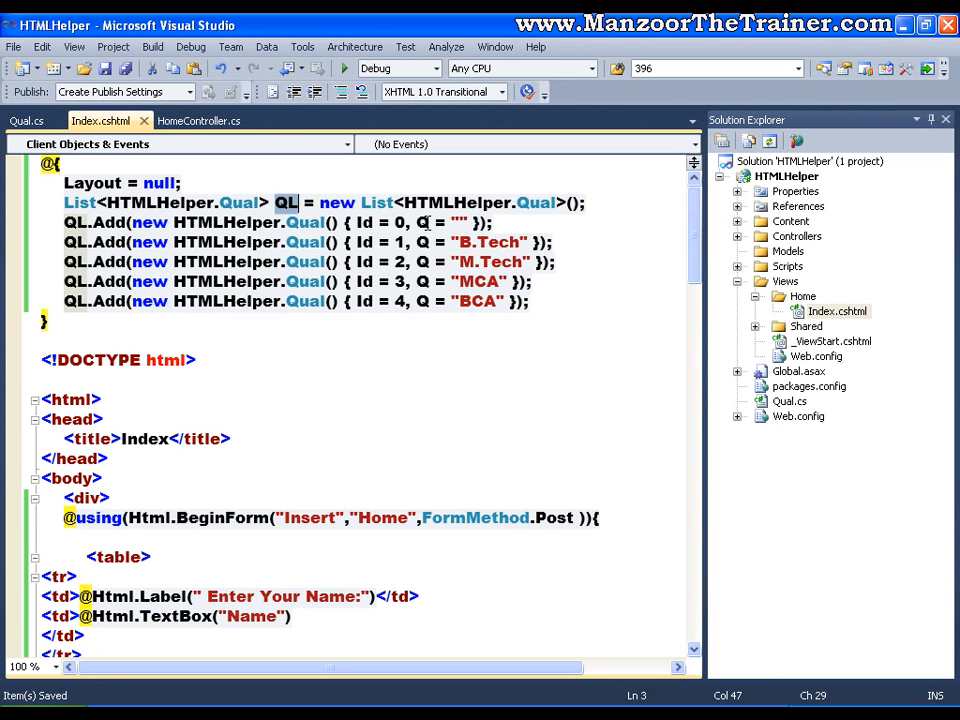
scroll("down", 3)
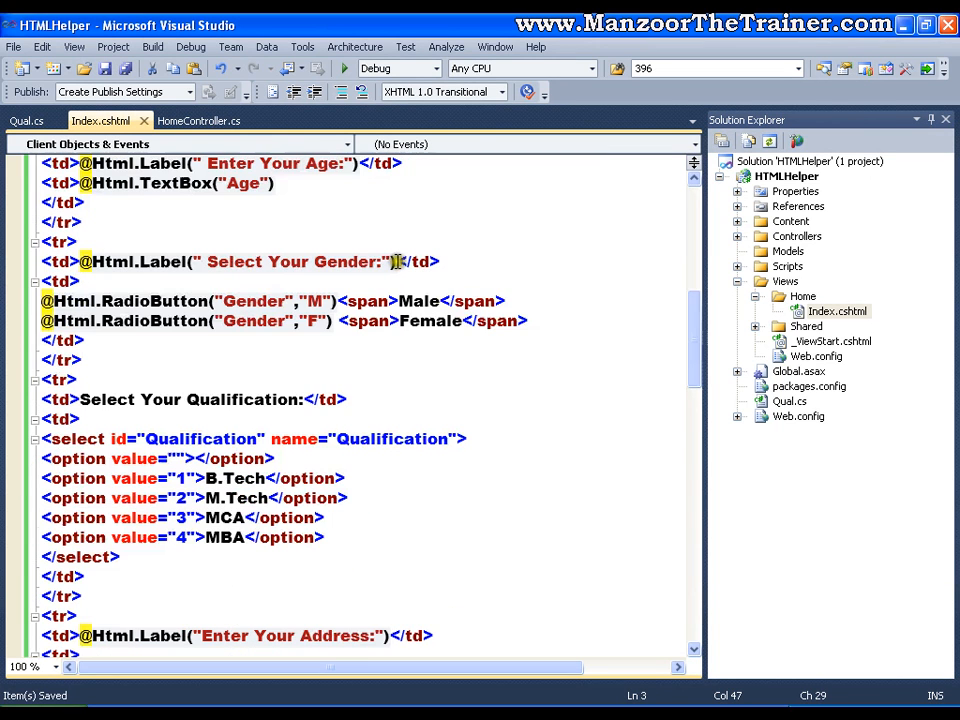
scroll("down", 3)
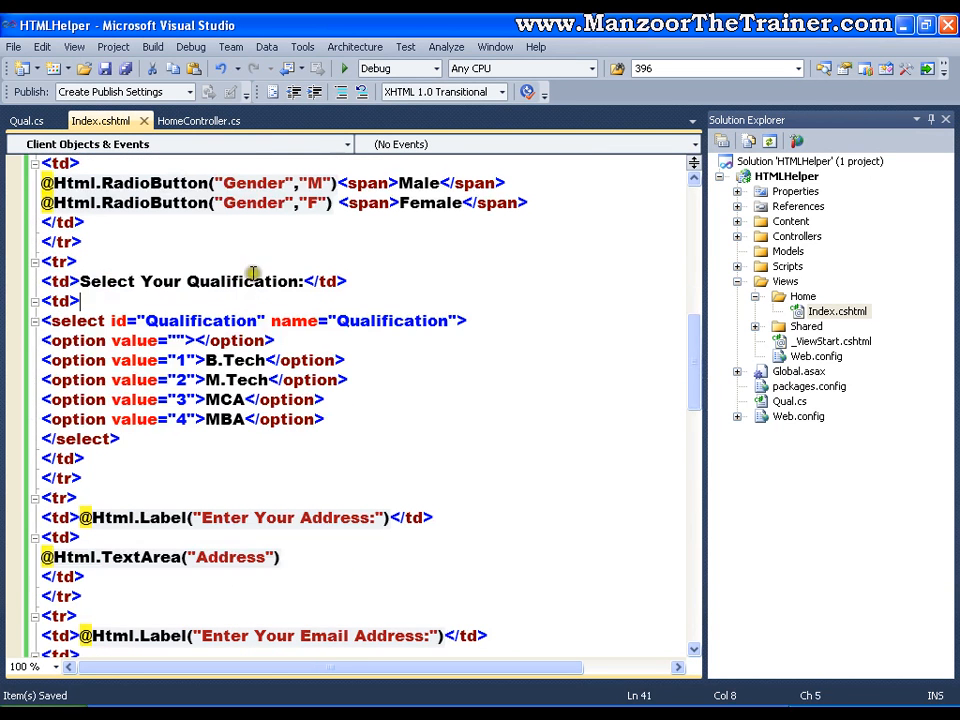
type("@")
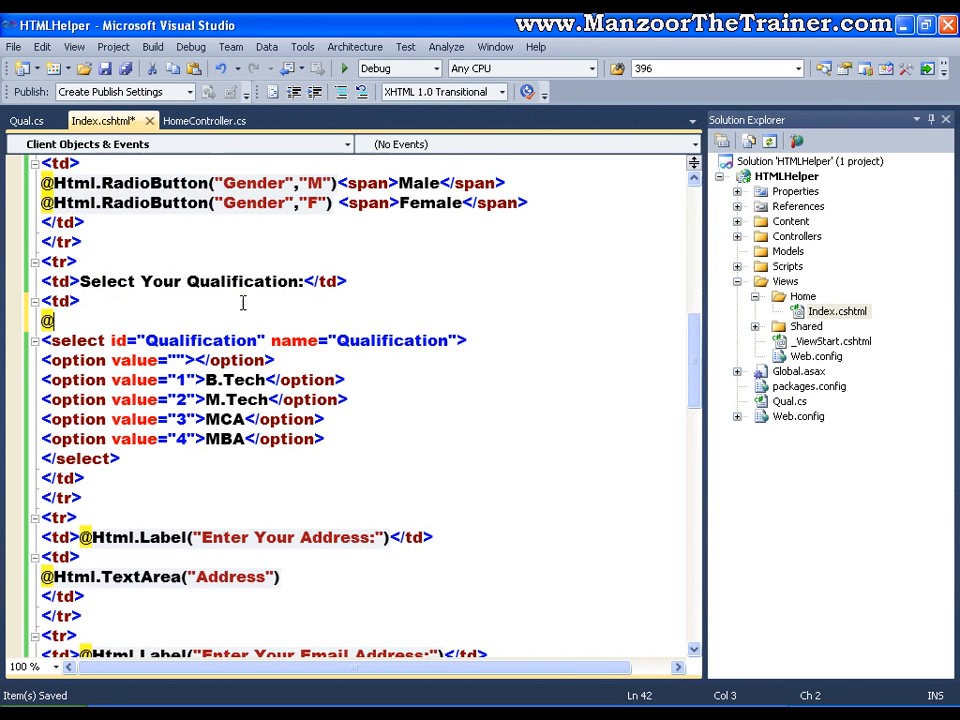
type("Html.")
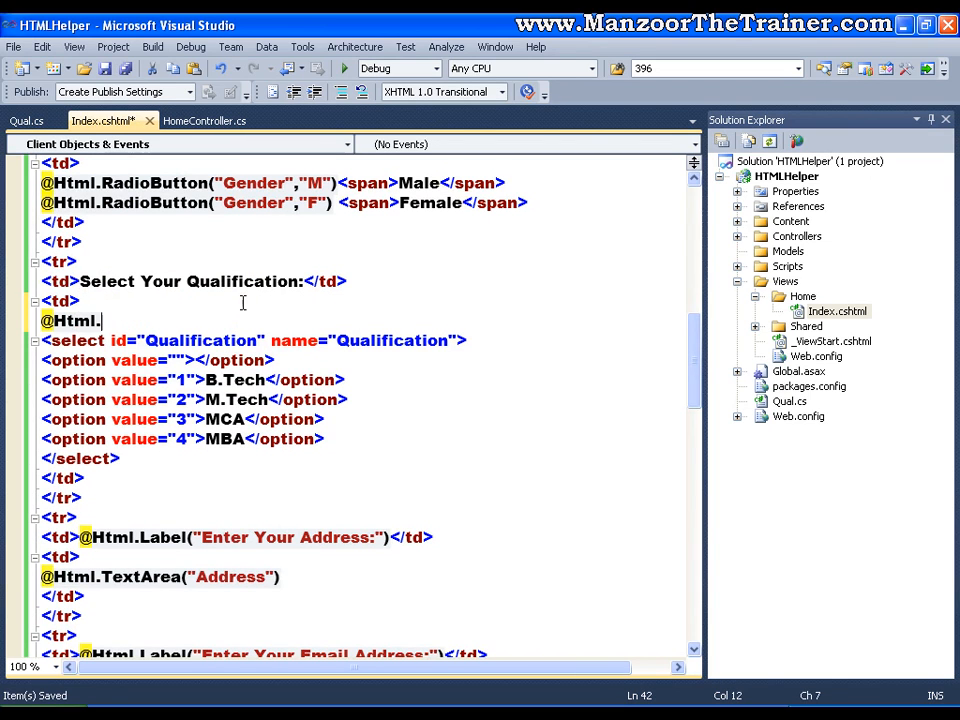
type("DropDownList(")
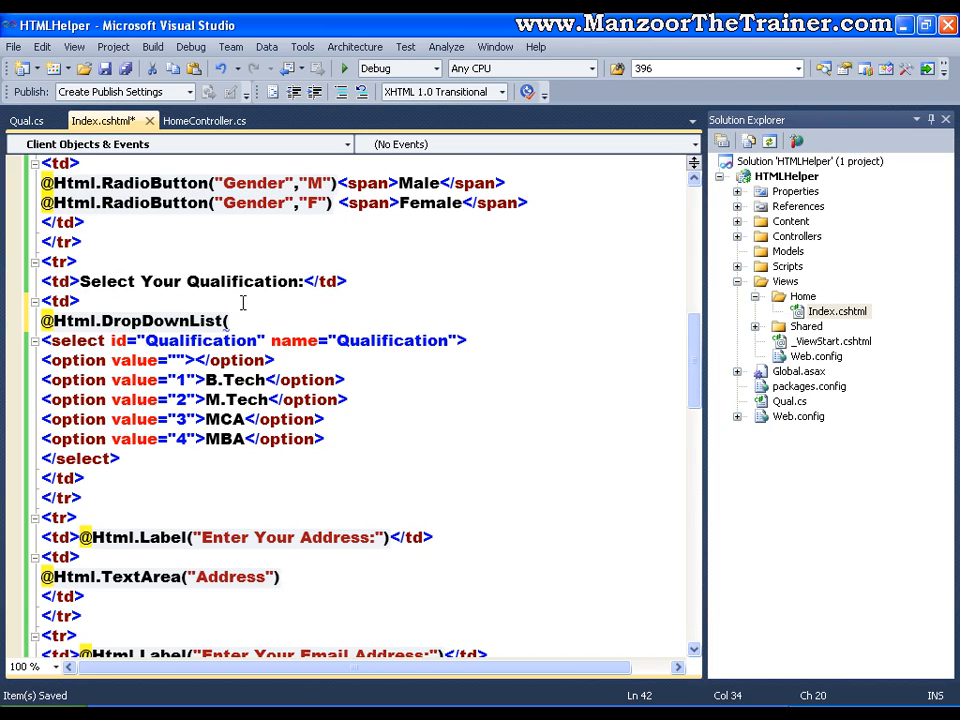
type("\"Qu")
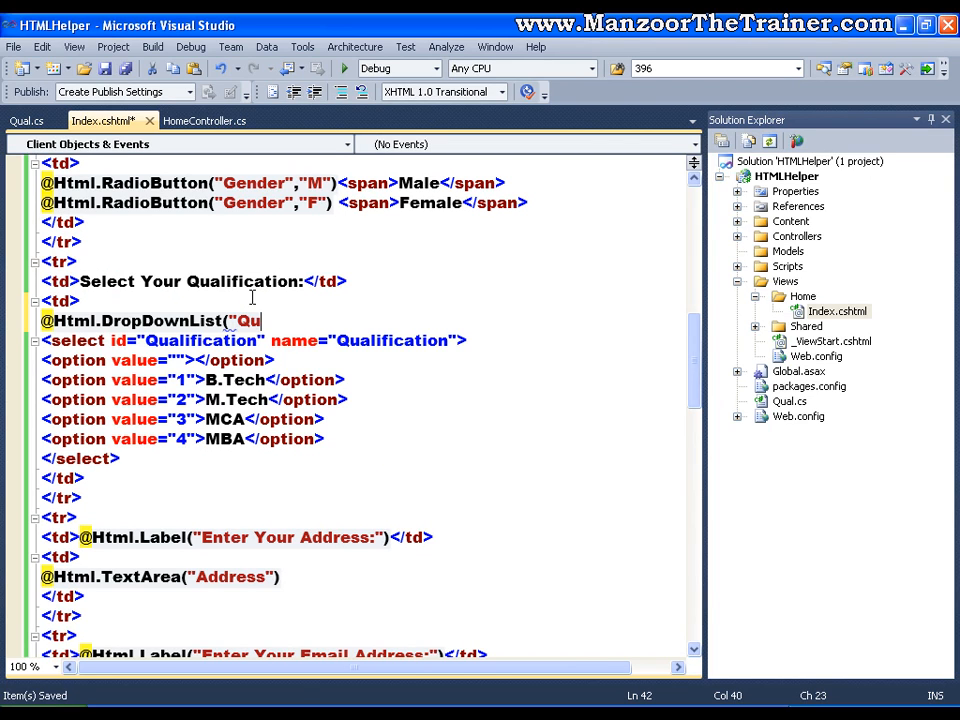
type("alification")
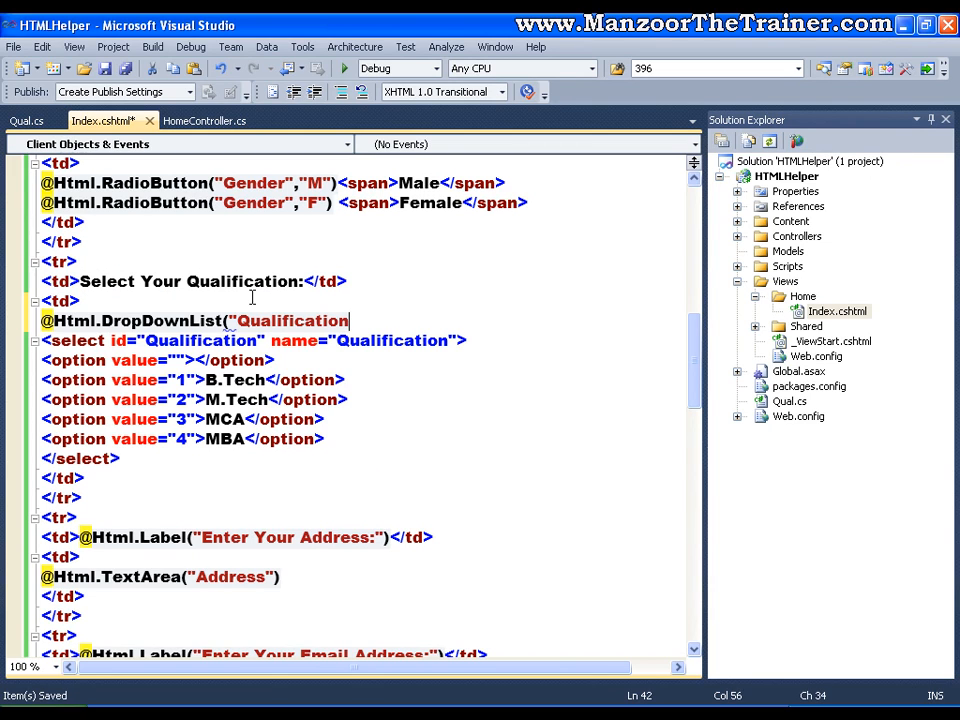
type(",")
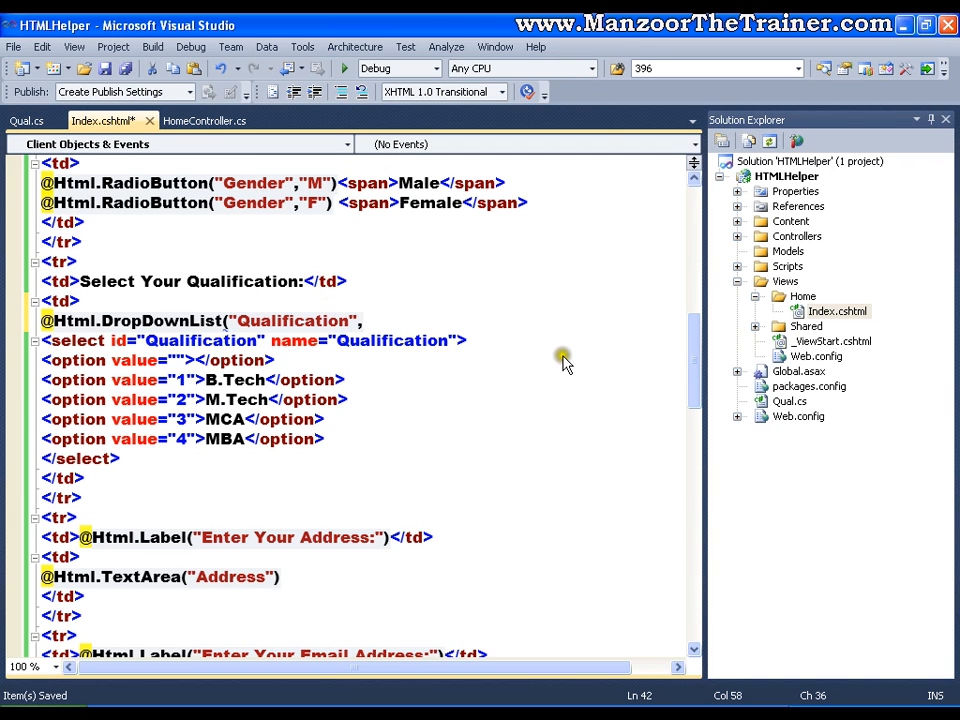
mouse_move(625, 351)
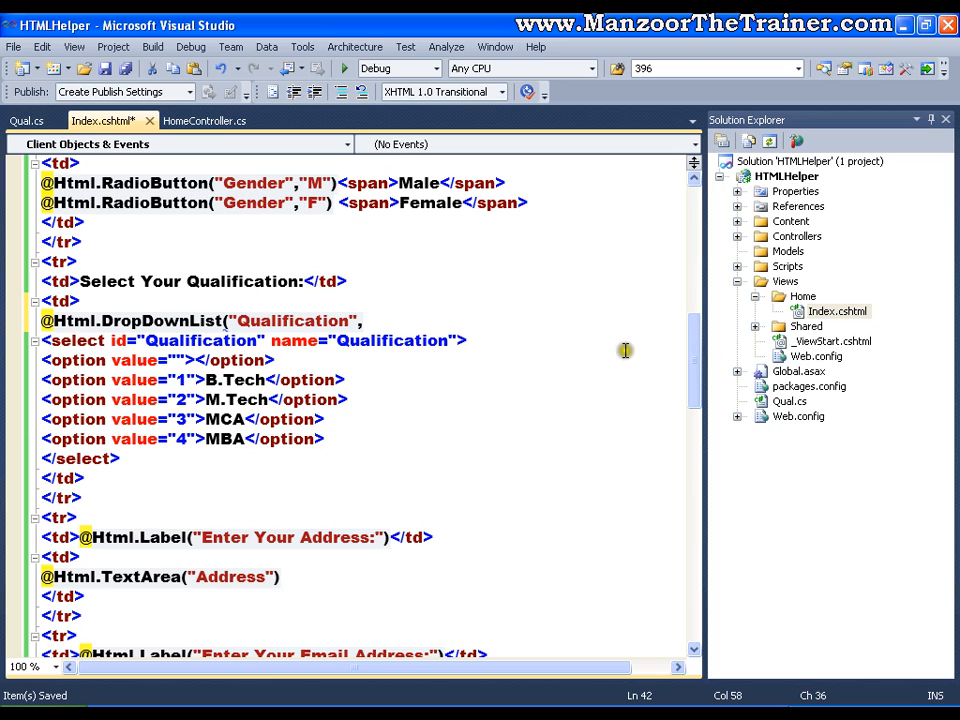
Step: Complete the helper with new SelectList(QL, "Q", "Id") as the dropdown's data source
type("new")
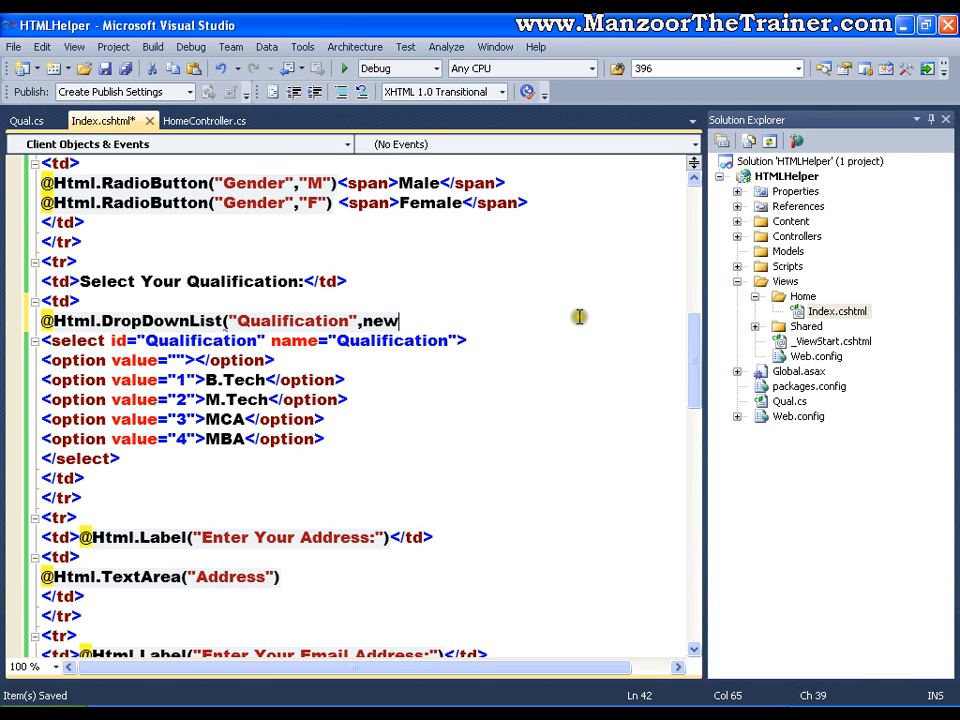
type("Se")
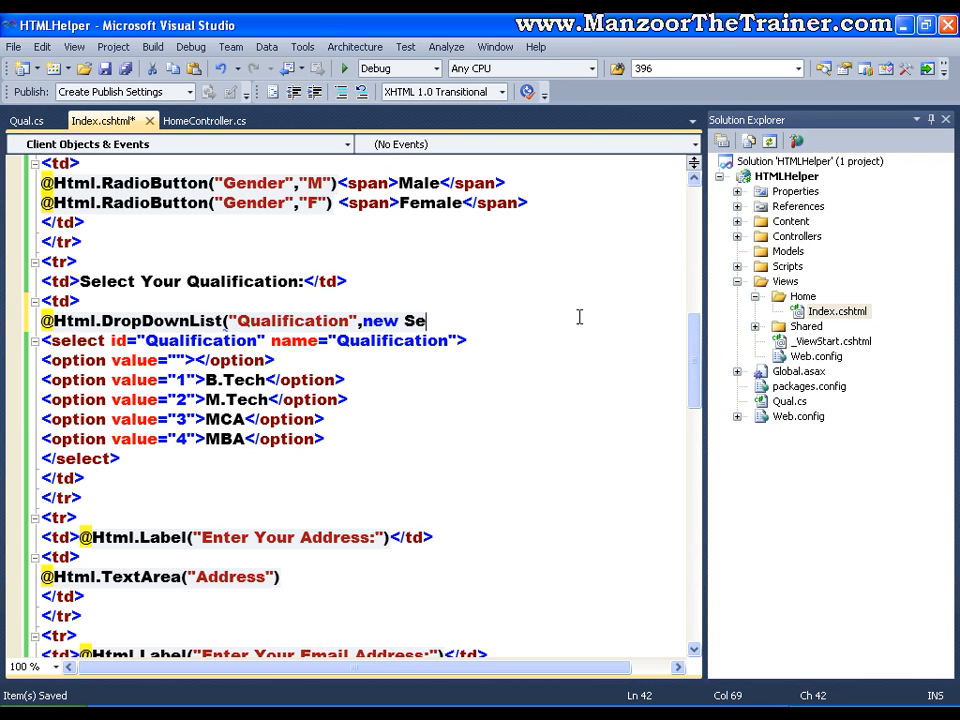
type("lectList(QL")
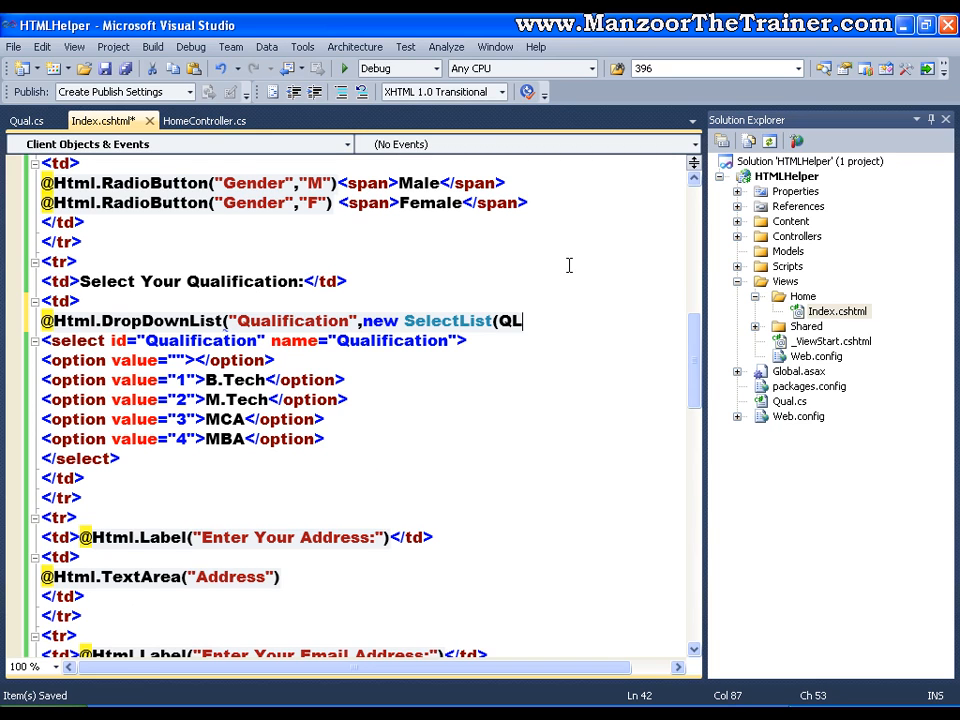
type(",\"Q")
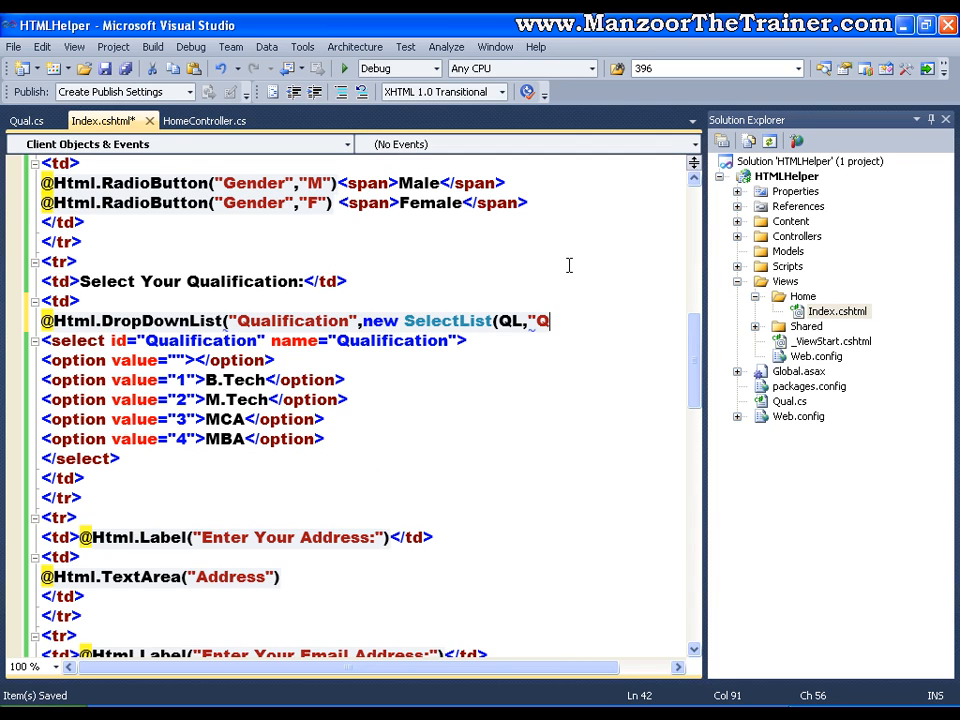
type("\",")
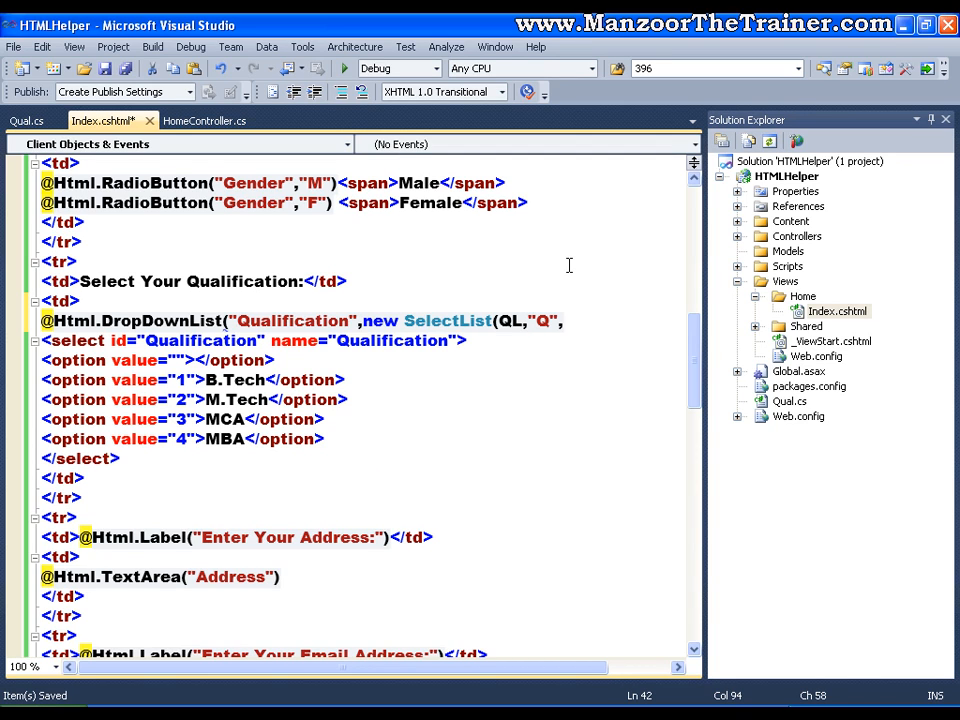
type(",")
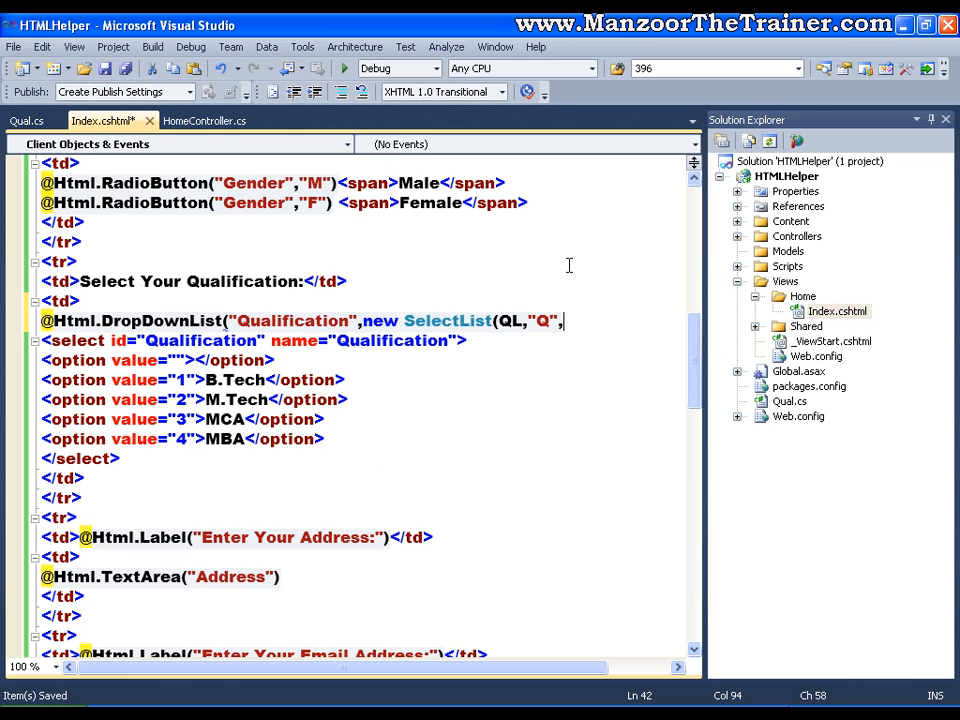
type(",")
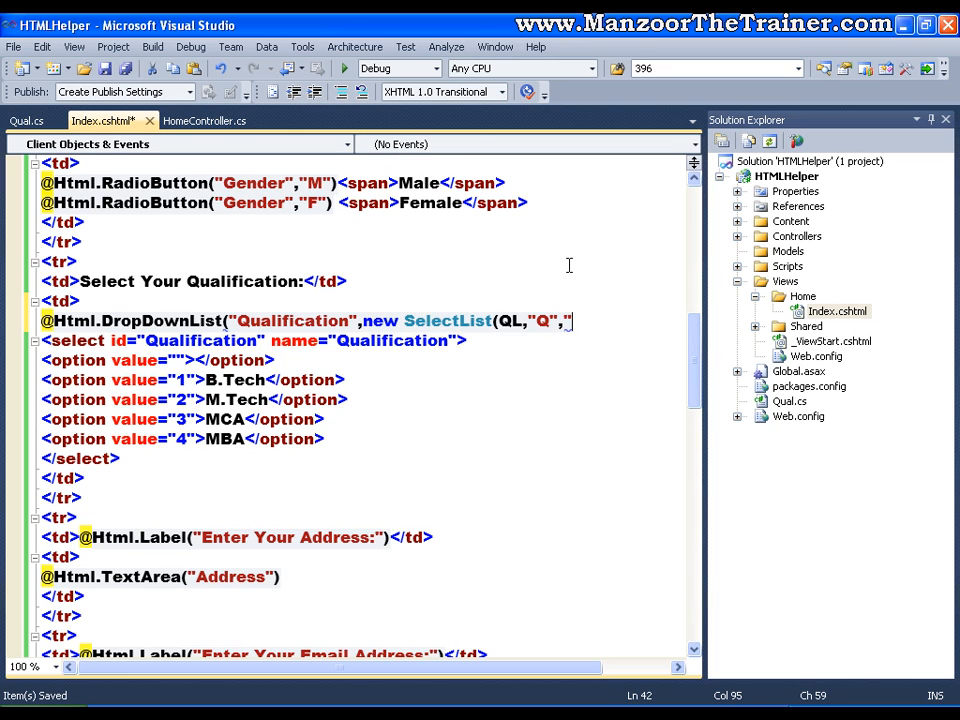
type("Id")
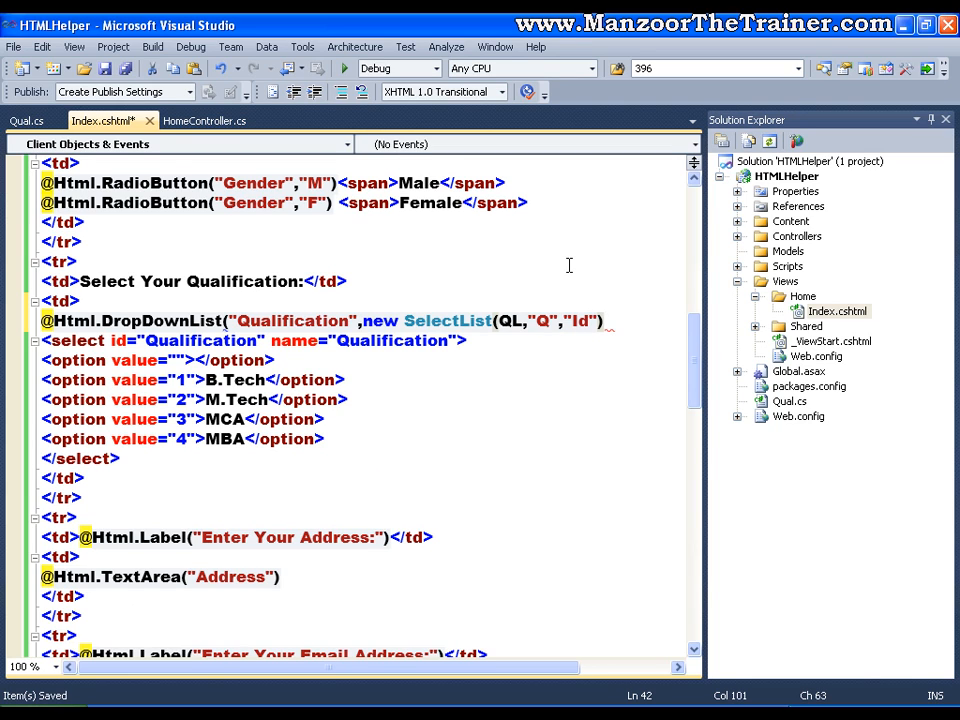
type(")")
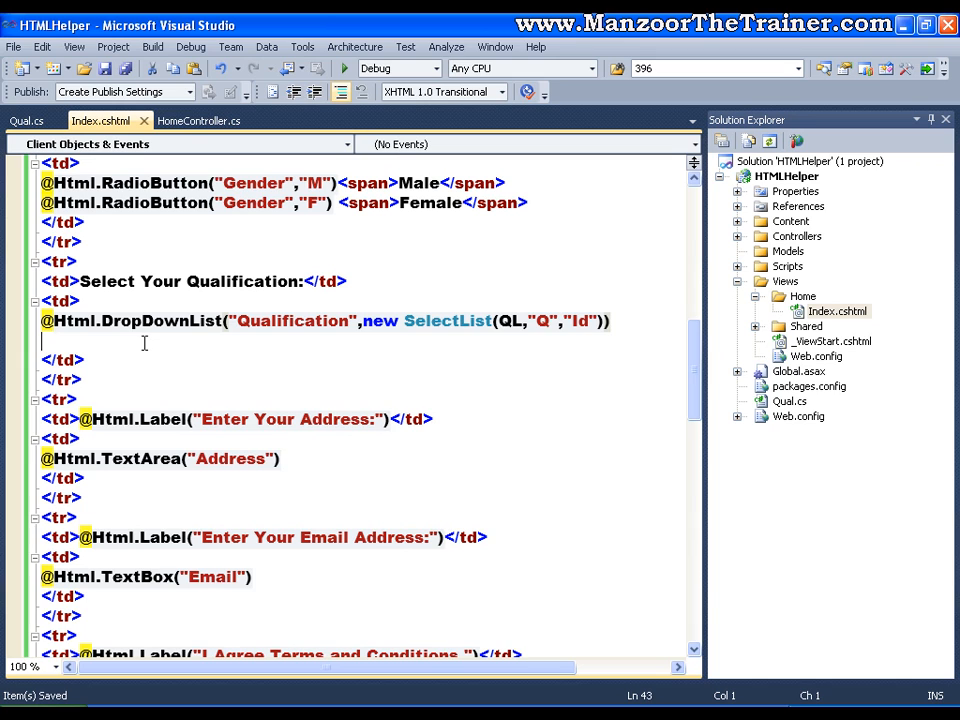
Step: Run the site in Chrome and inspect the qualification dropdown, which shows numeric ids
left_click(346, 68)
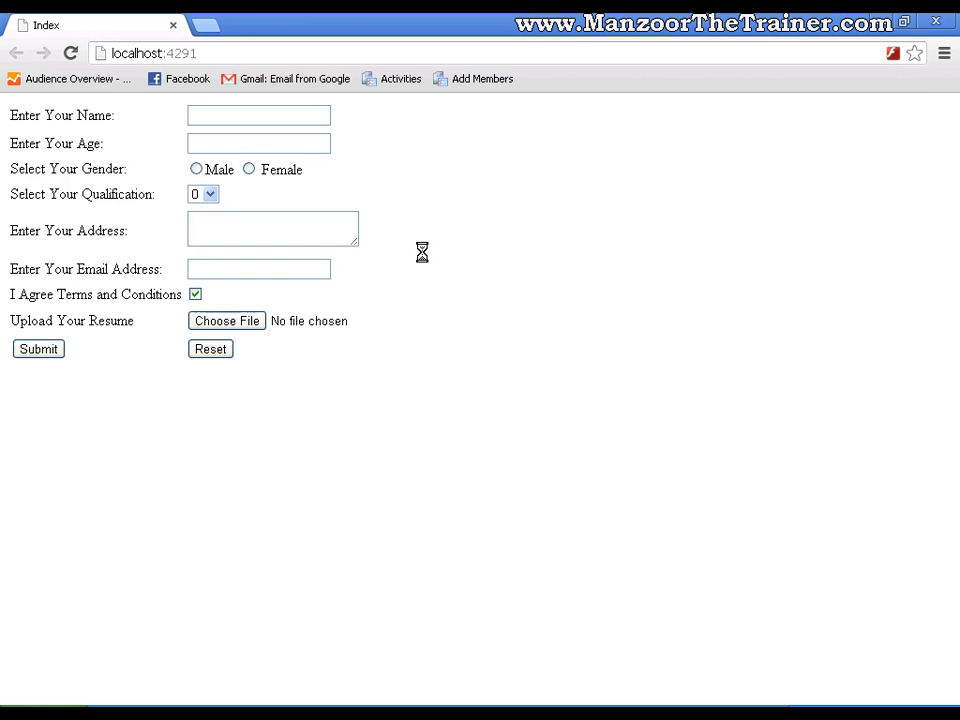
left_click(203, 194)
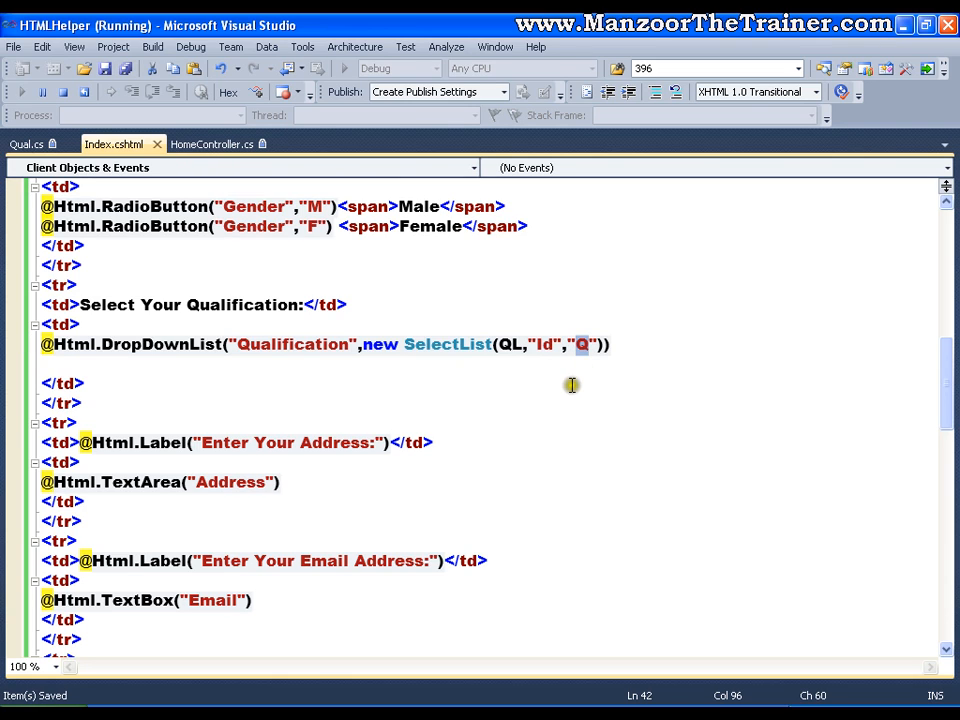
mouse_move(571, 385)
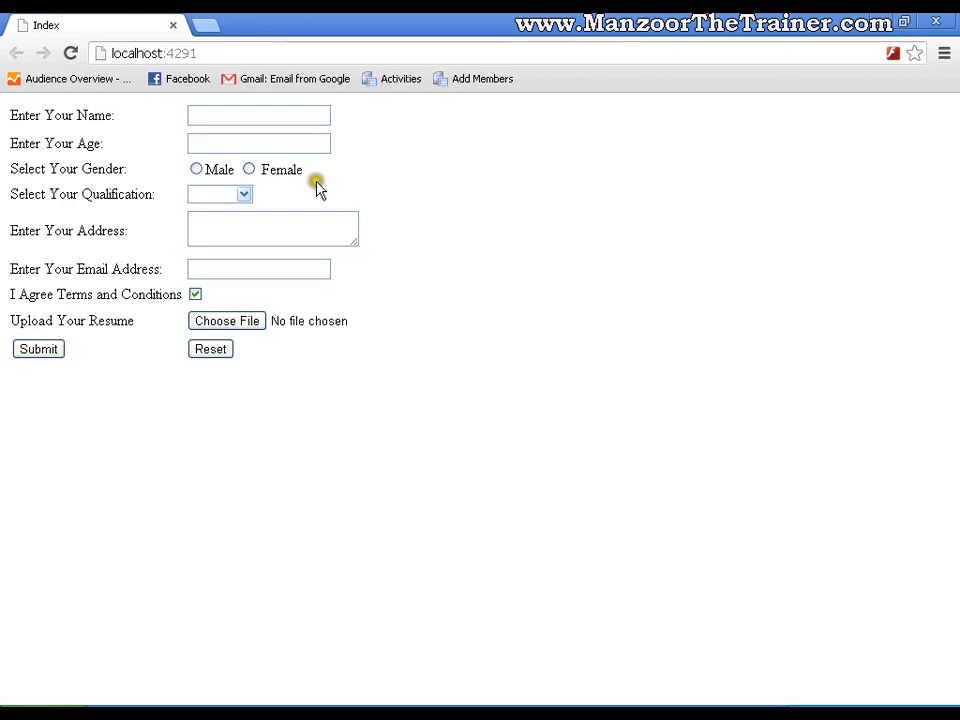
Step: Pick MCA from the qualification dropdown now listing B.Tech, M.Tech, MCA and BCA
left_click(243, 194)
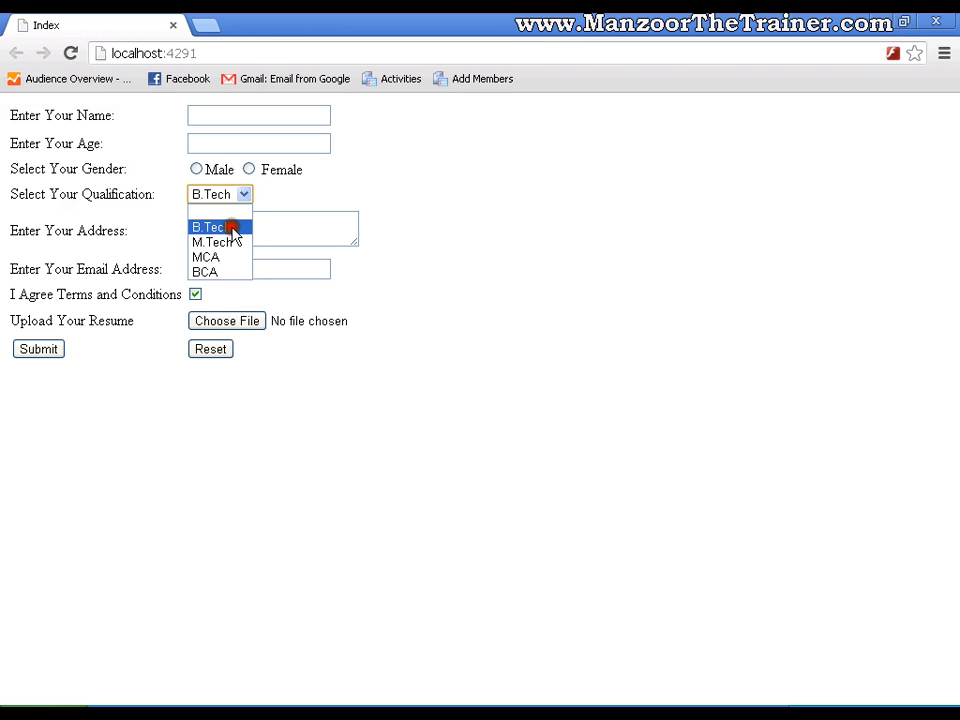
left_click(205, 257)
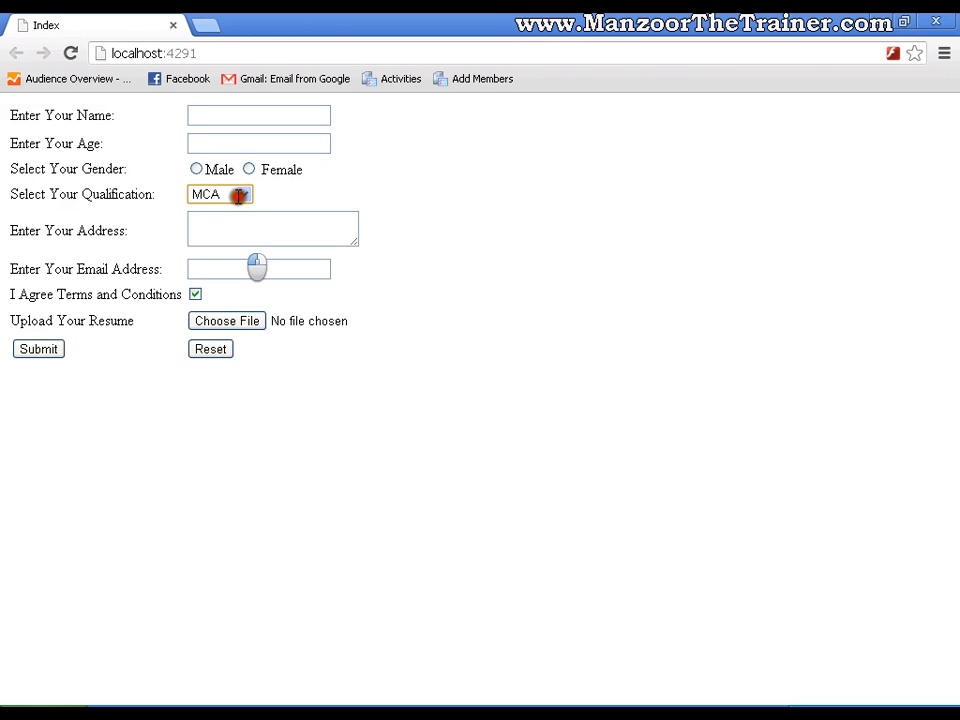
left_click(219, 194)
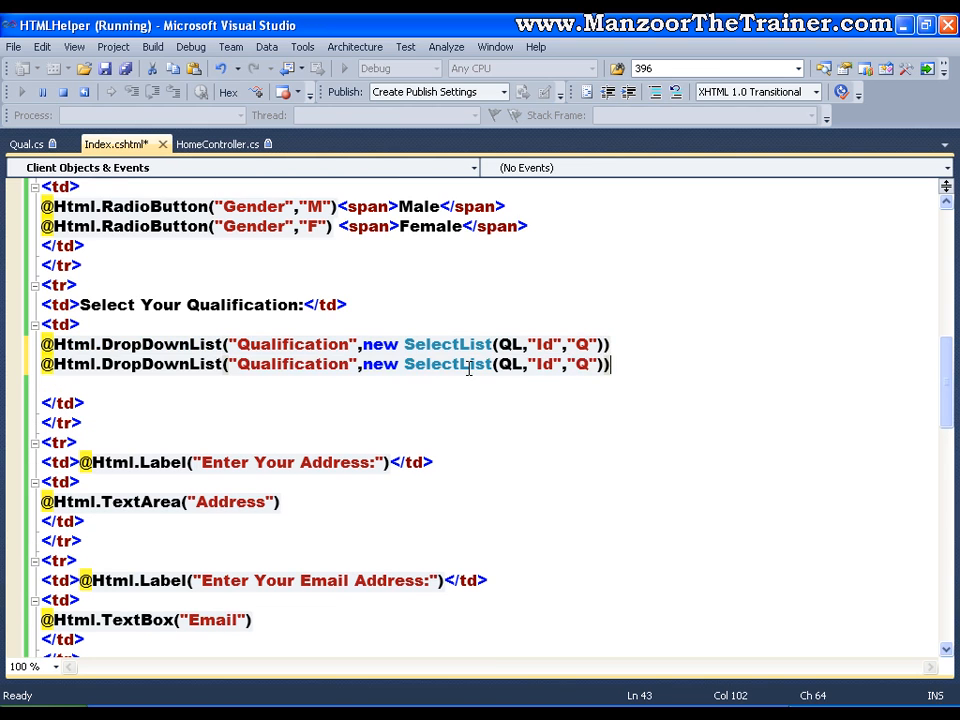
double_click(160, 363)
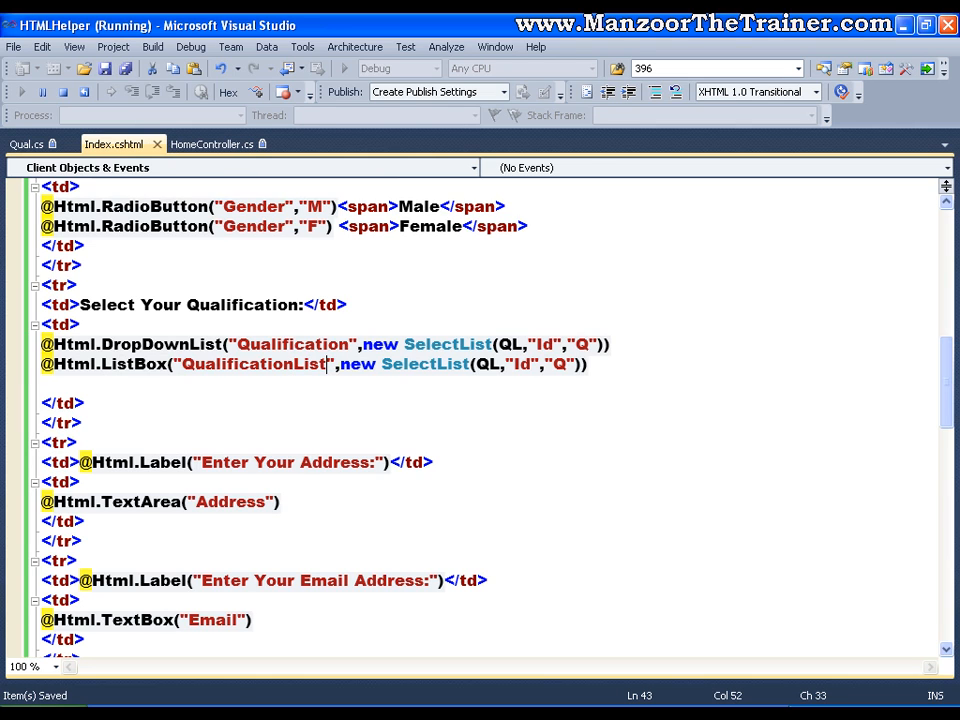
left_click(78, 92)
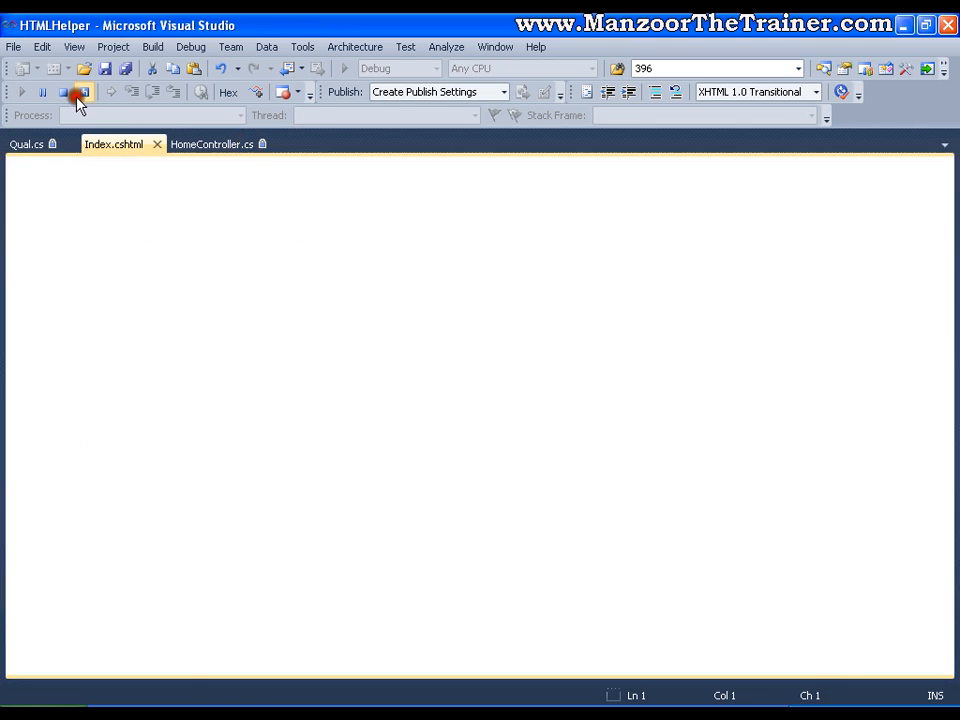